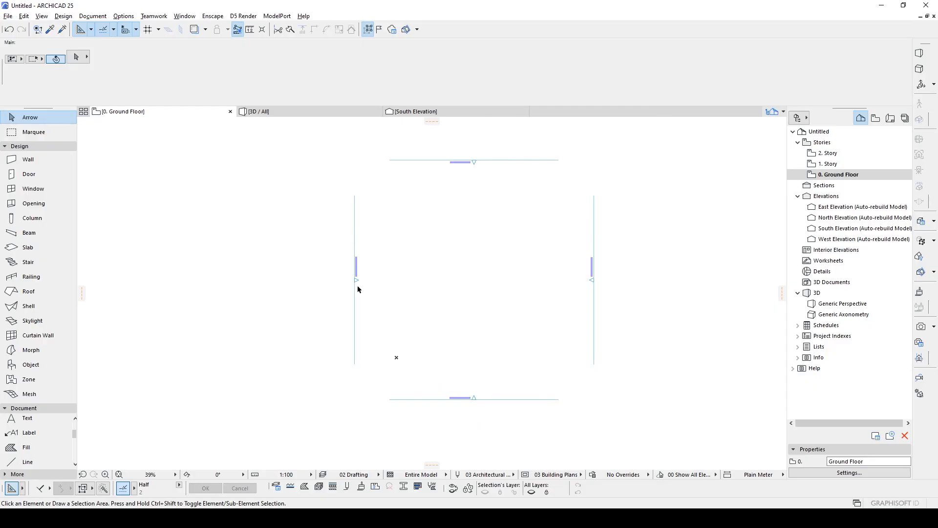
mouse_move(455, 296)
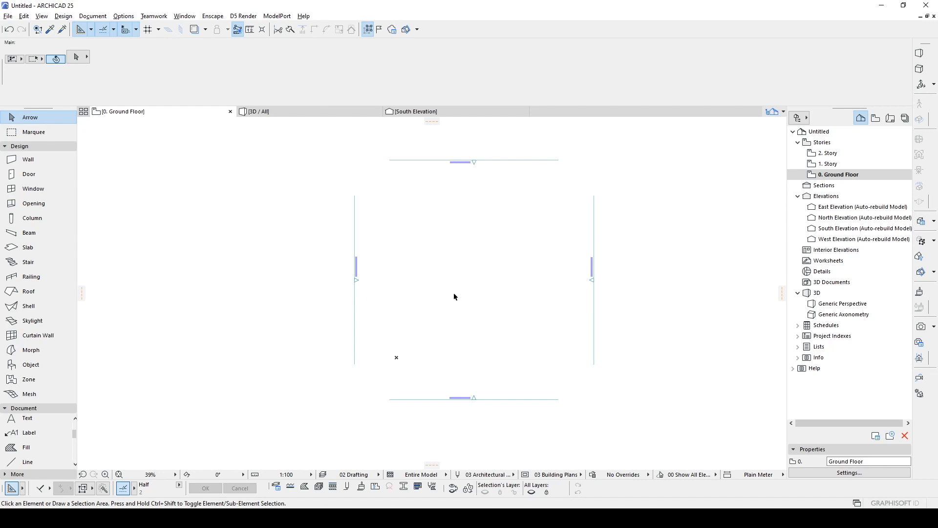
- Draw a closed square polyline of drafting lines at the centre of the ground floor plan
left_click(27, 462)
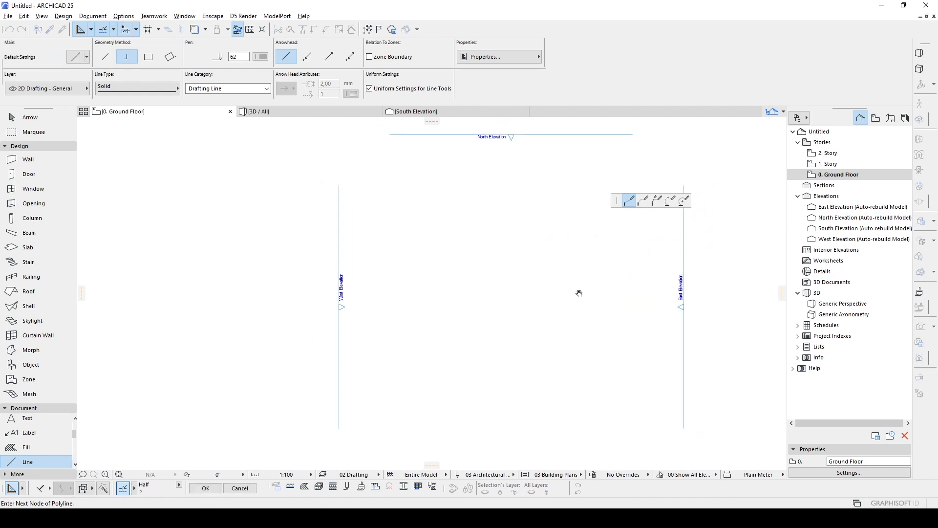
left_click(588, 198)
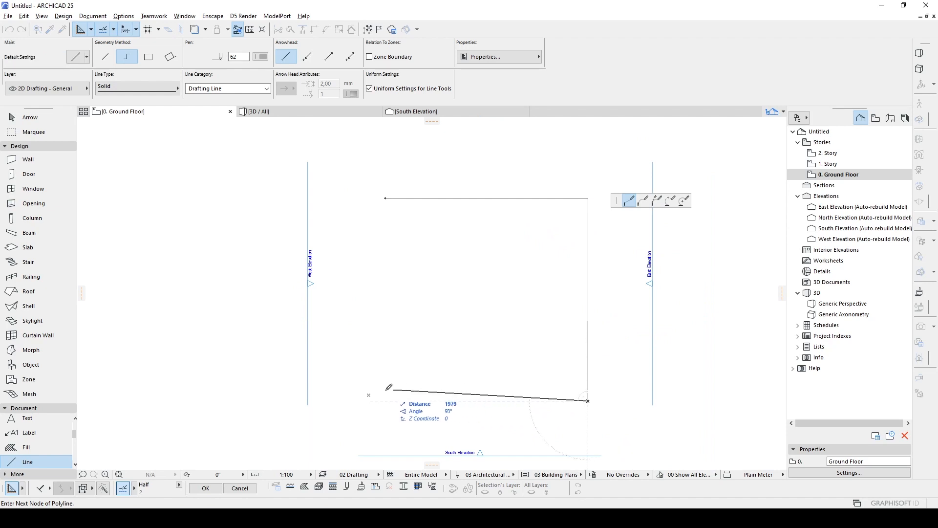
left_click(386, 198)
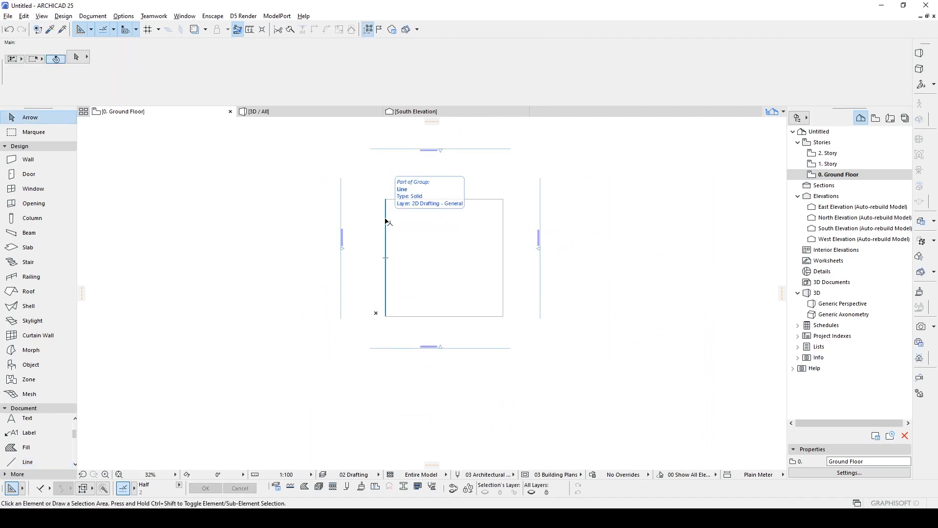
mouse_move(351, 221)
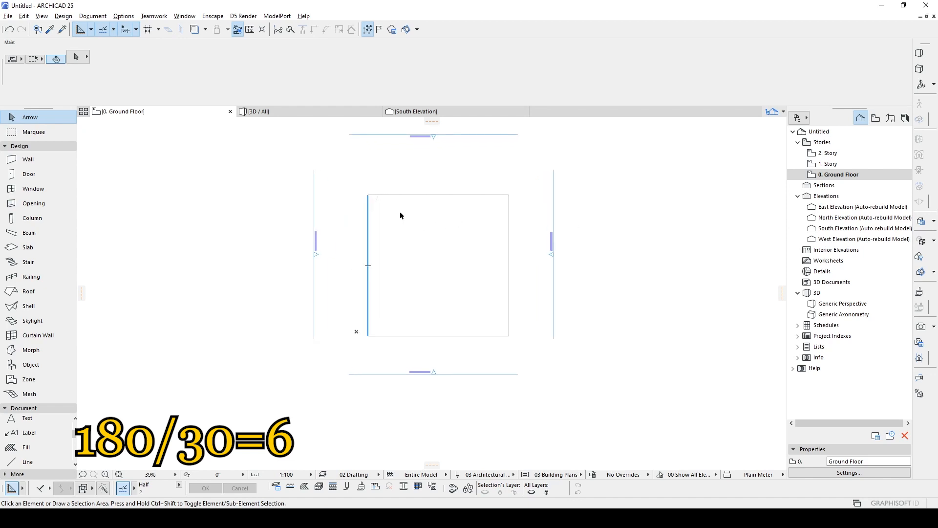
mouse_move(479, 226)
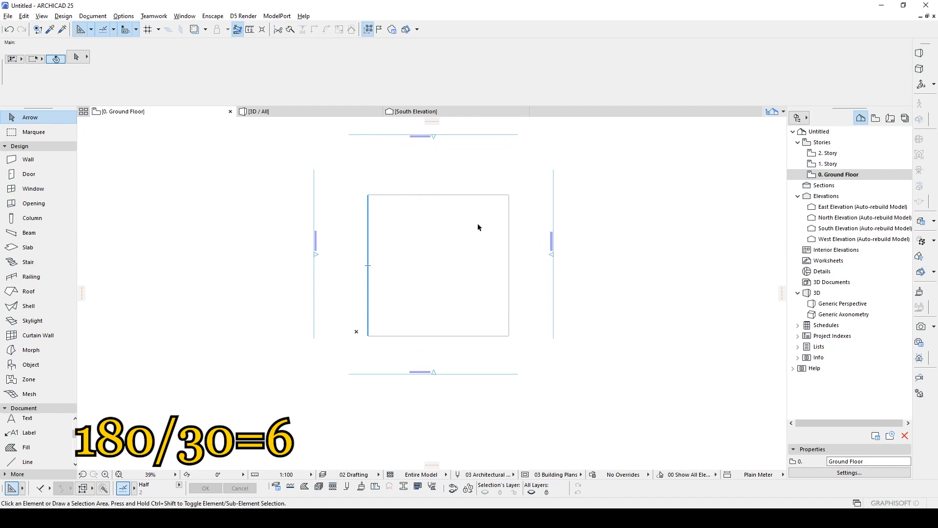
mouse_move(377, 243)
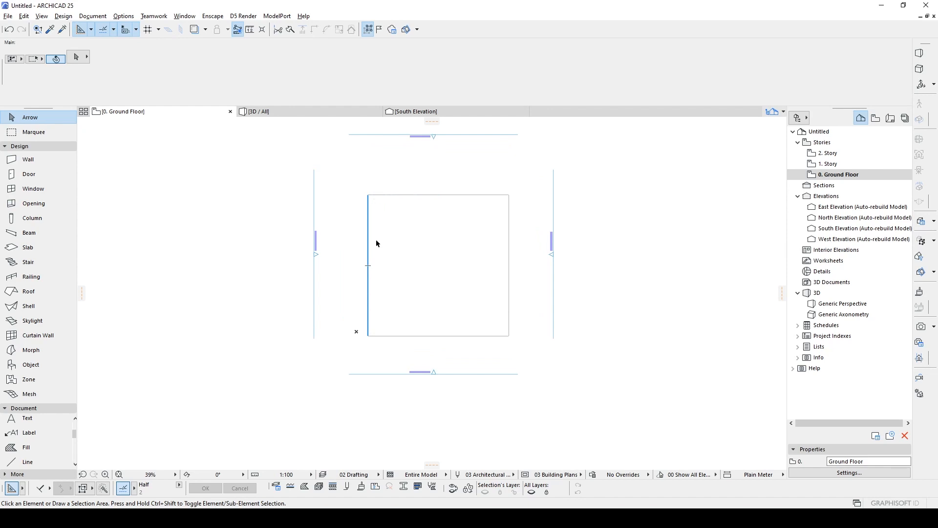
mouse_move(131, 423)
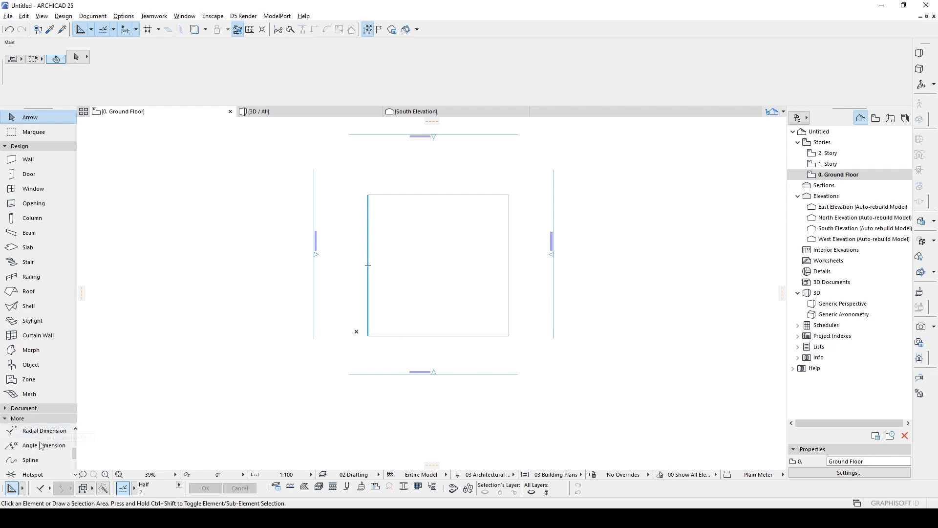
mouse_move(33, 473)
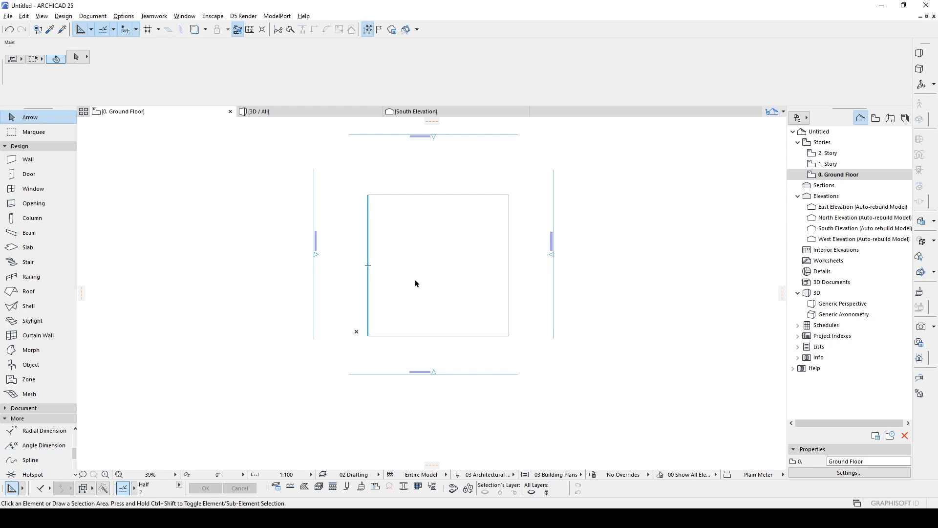
mouse_move(368, 290)
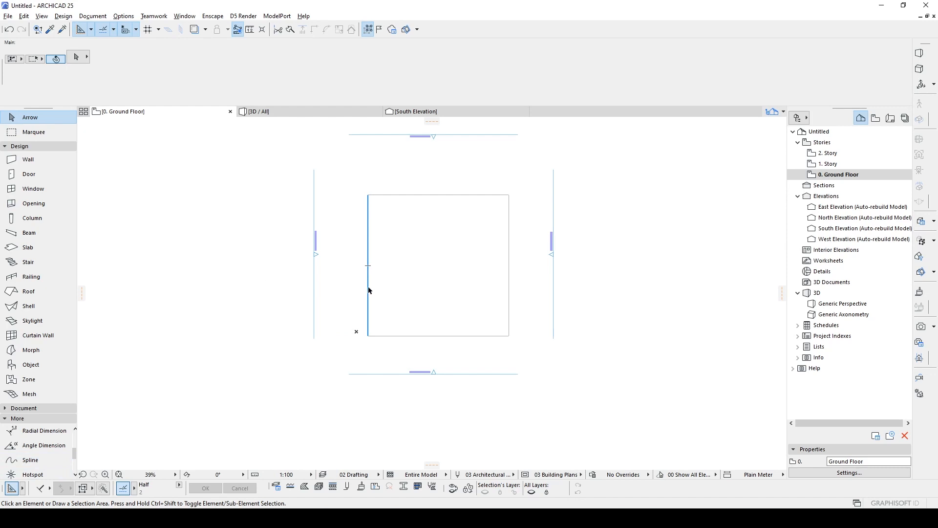
- Set the Column tool to a circular cross-section
left_click(32, 217)
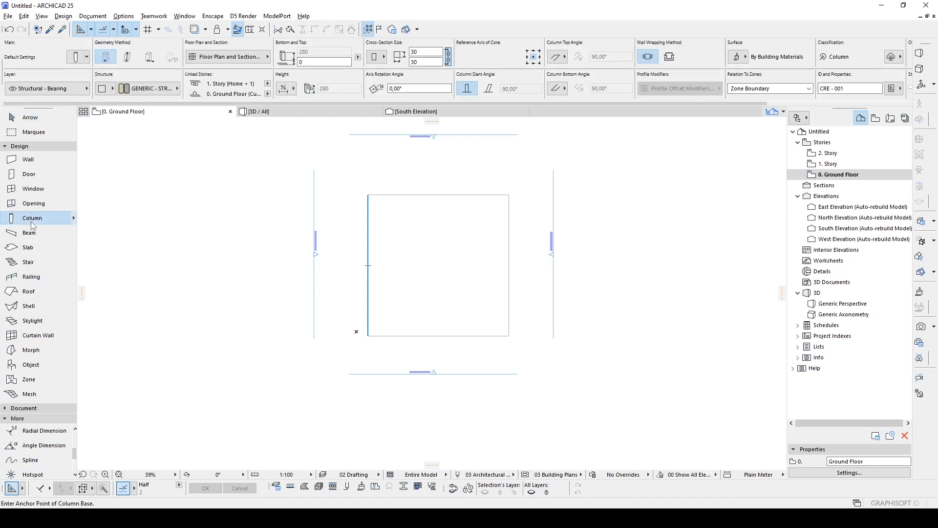
left_click(104, 88)
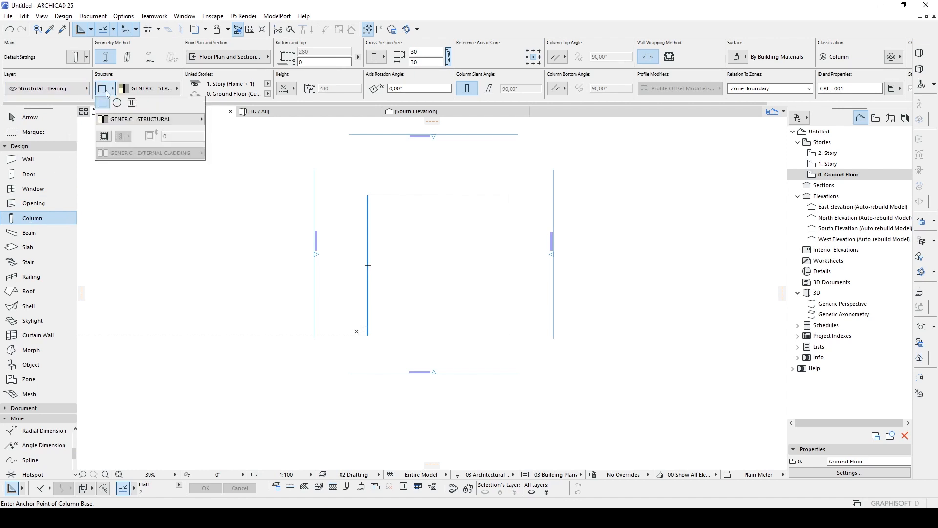
left_click(103, 88)
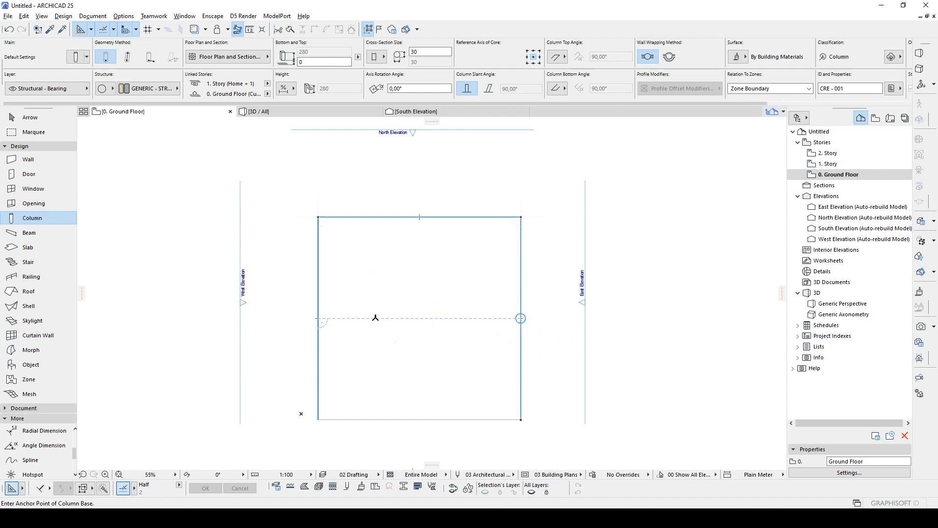
- Place the round column at the square's centre and select it
left_click(419, 317)
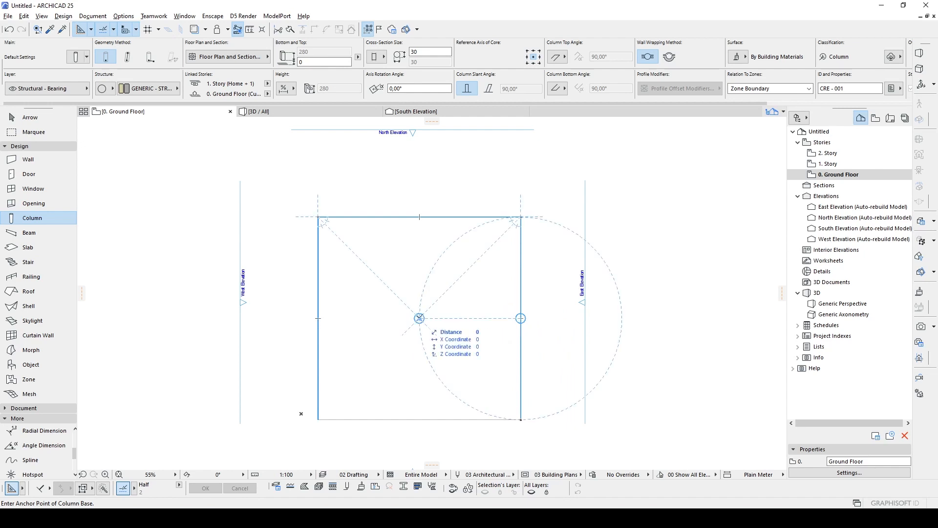
left_click(419, 317)
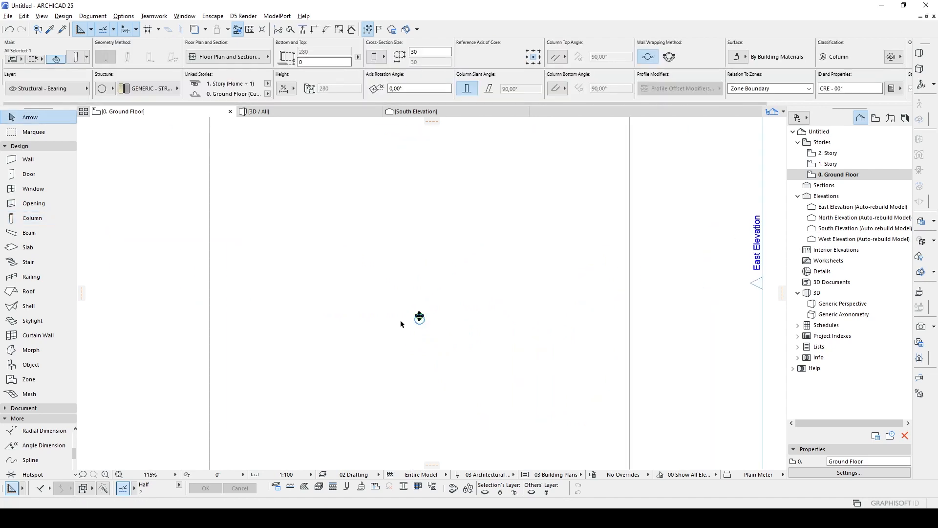
left_click(418, 317)
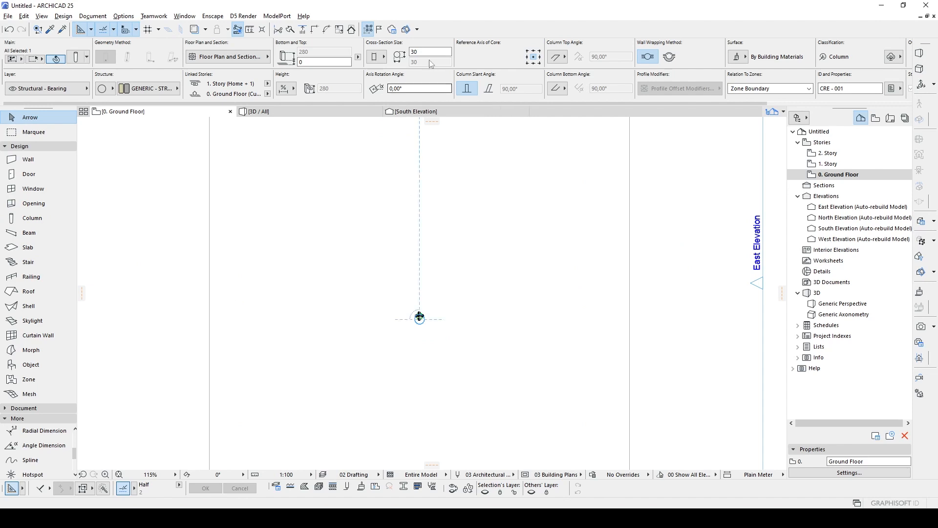
left_click(430, 51)
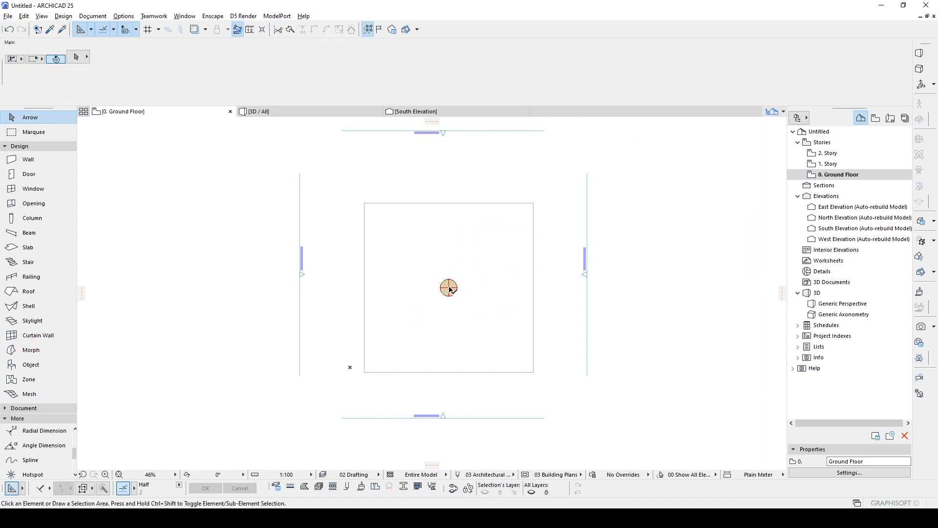
- Give the round column a top link offset of 100 for a 400 height
left_click(448, 288)
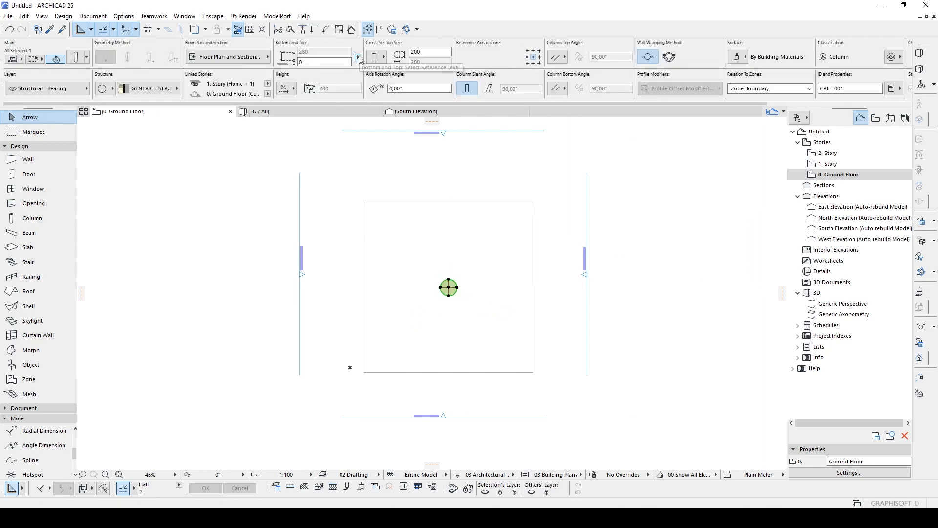
mouse_move(332, 72)
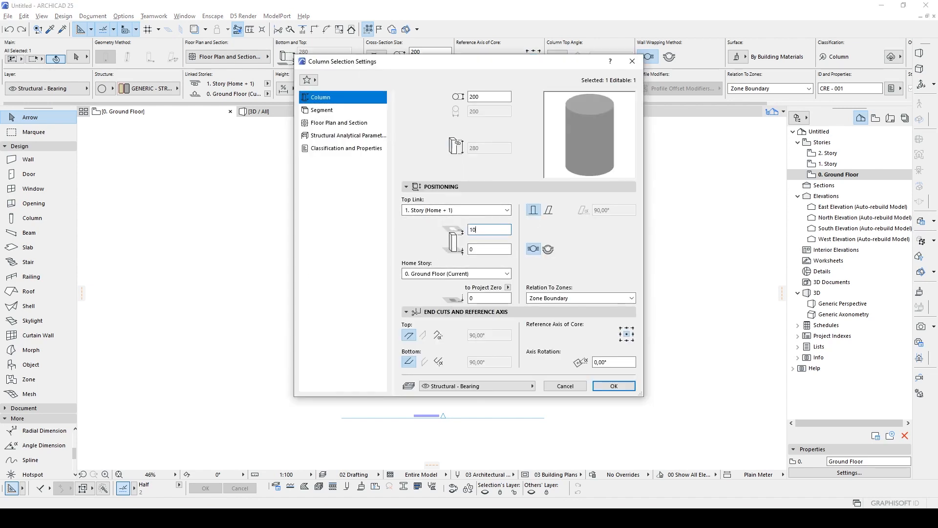
type("100")
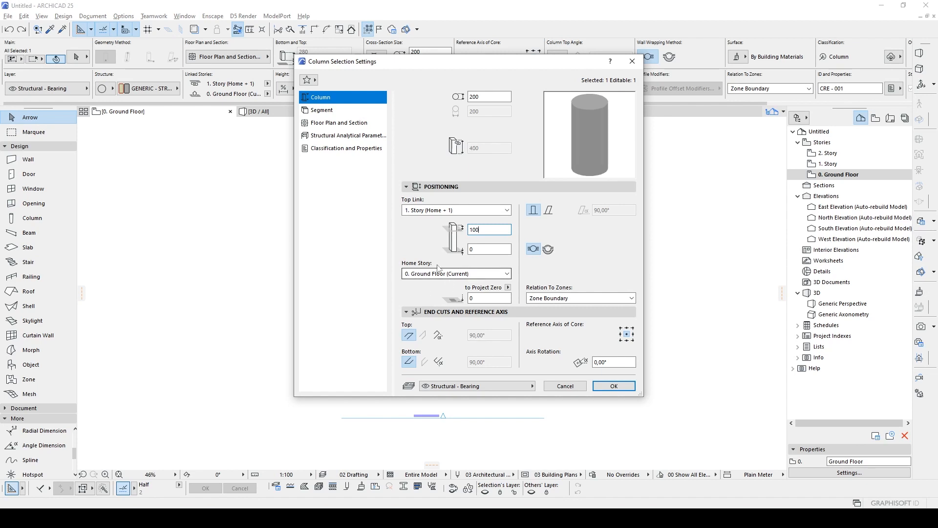
mouse_move(598, 346)
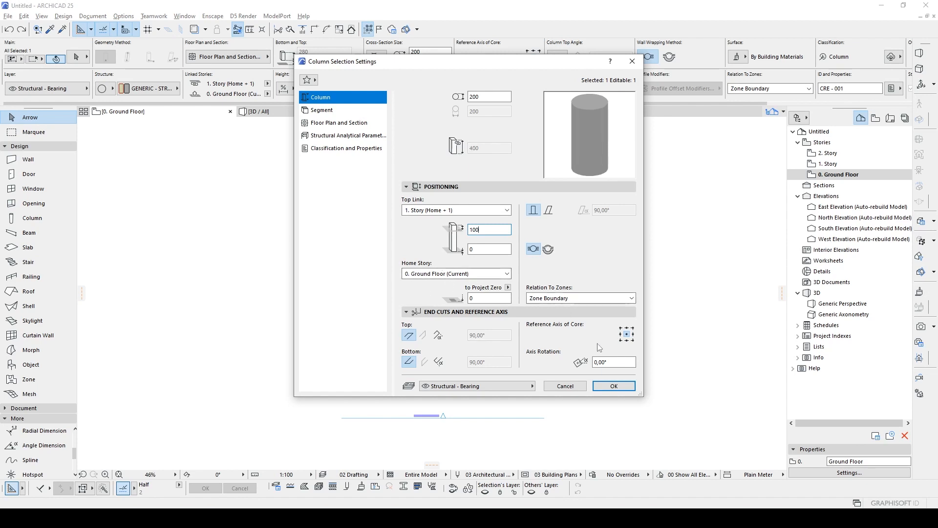
left_click(612, 386)
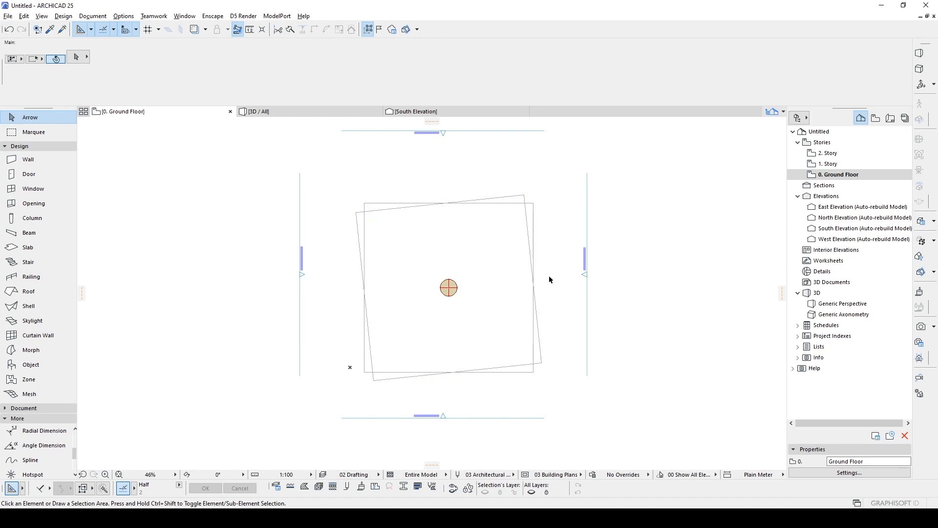
mouse_move(245, 274)
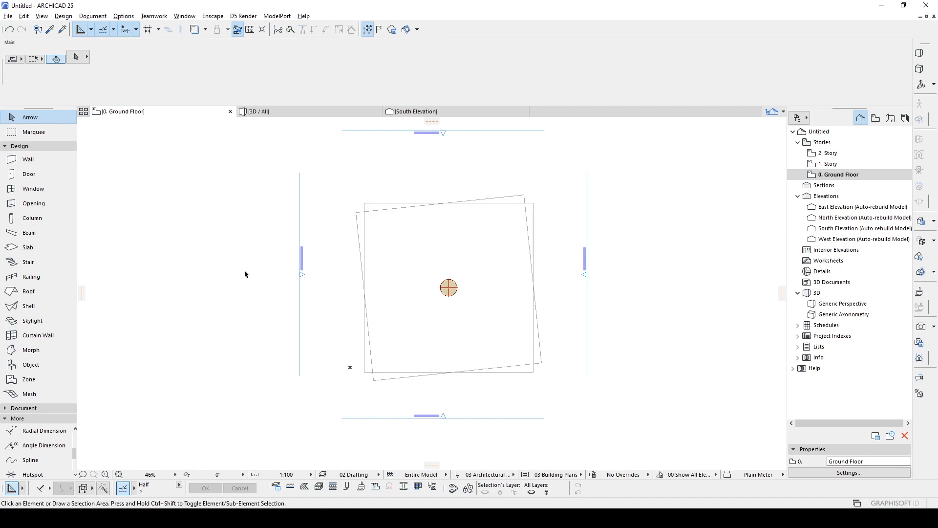
- Select the Shell tool with Ruled geometry and begin setting its elevation to 0
left_click(28, 306)
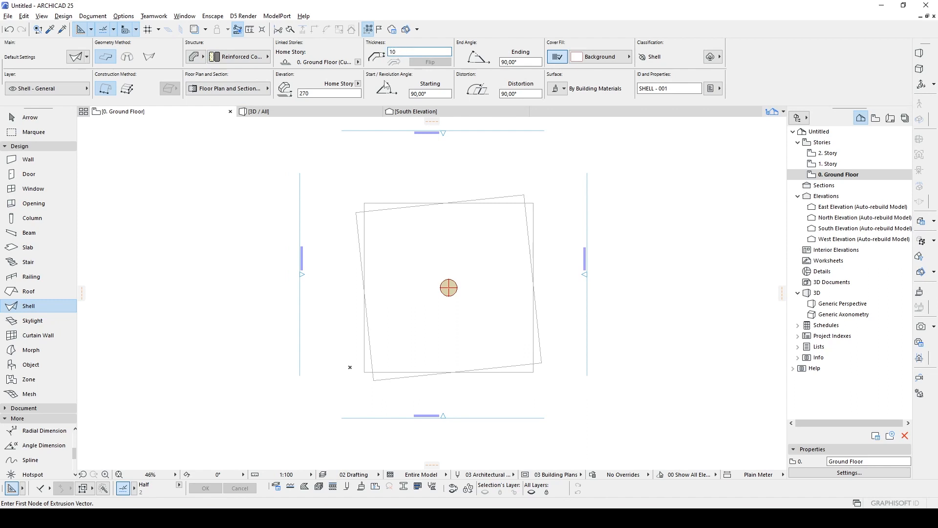
mouse_move(378, 61)
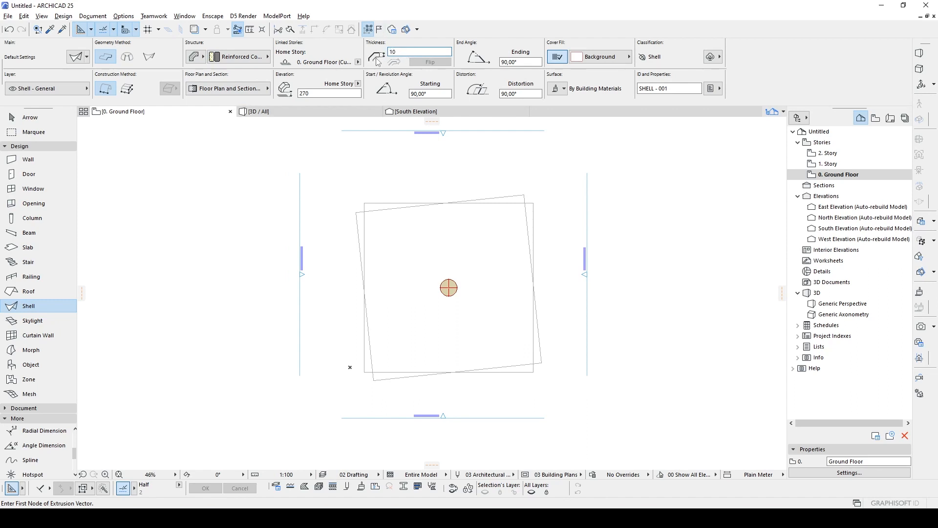
mouse_move(127, 89)
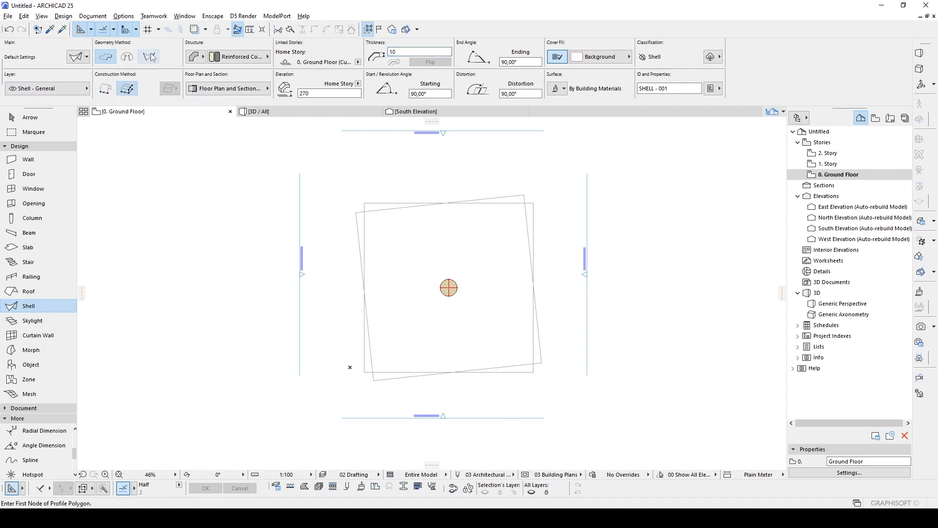
mouse_move(148, 56)
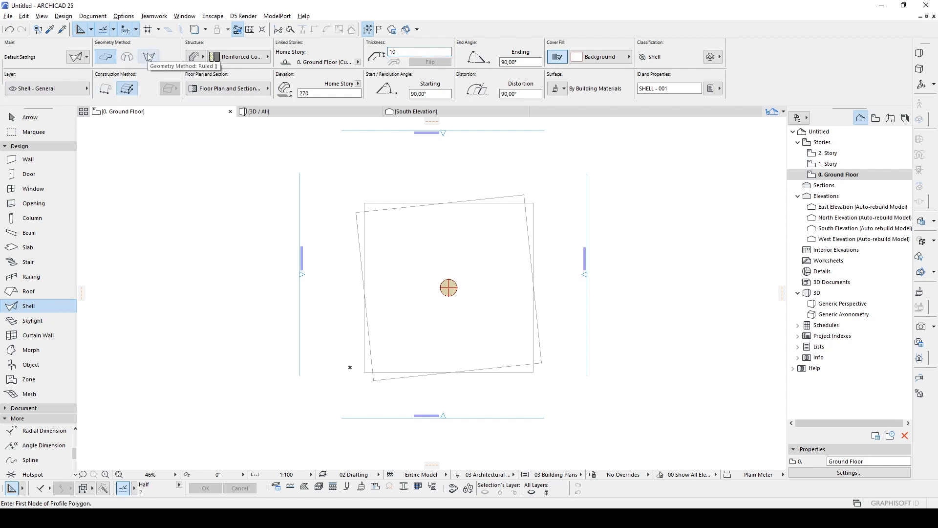
left_click(147, 56)
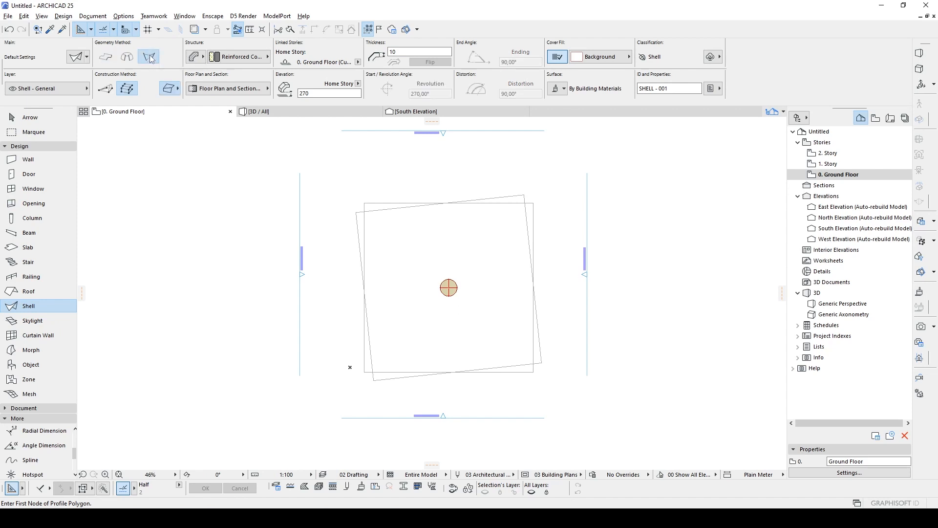
left_click(328, 93)
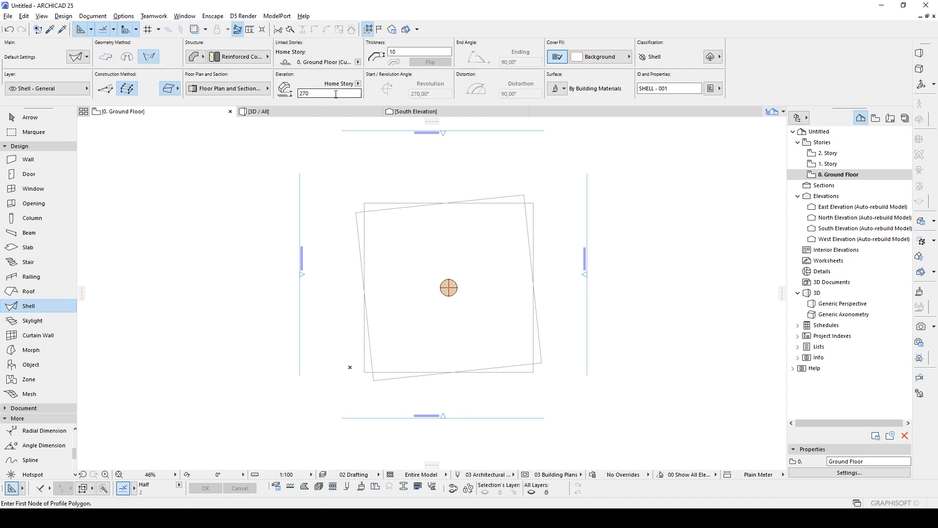
triple_click(328, 93)
type("0")
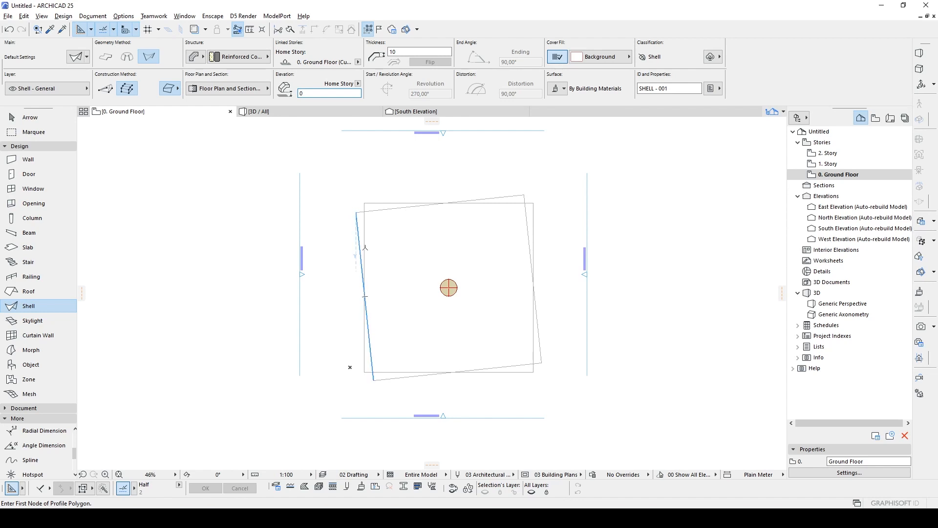
- Confirm the profile distance and draw the rotated second square profile of the ruled shell
scroll("up", 3)
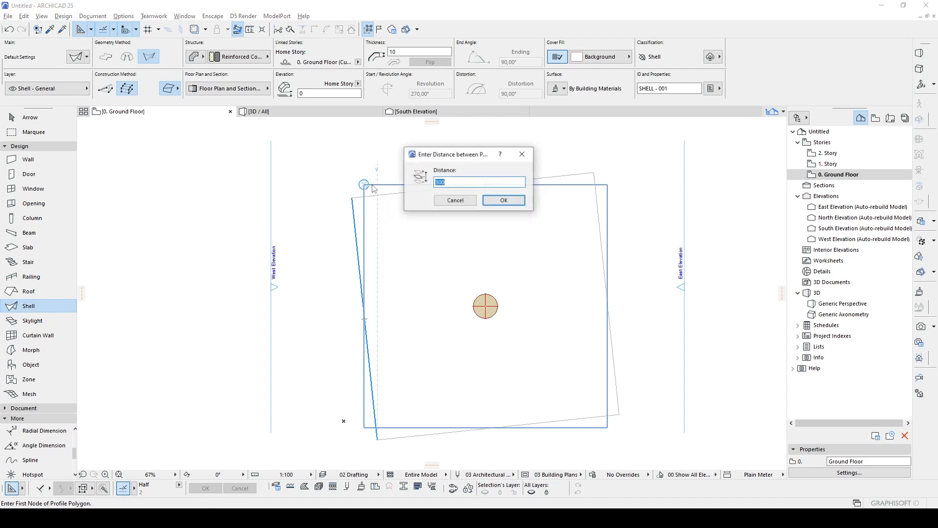
mouse_move(409, 184)
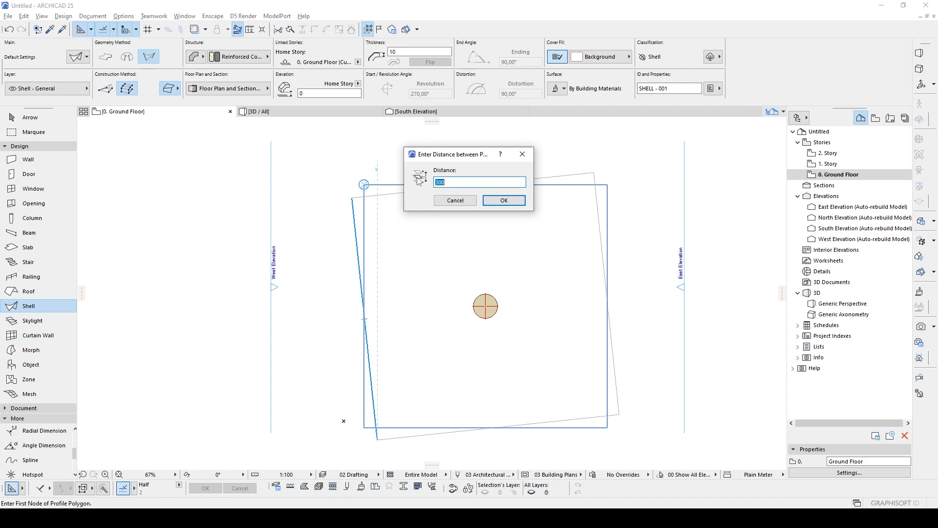
mouse_move(457, 182)
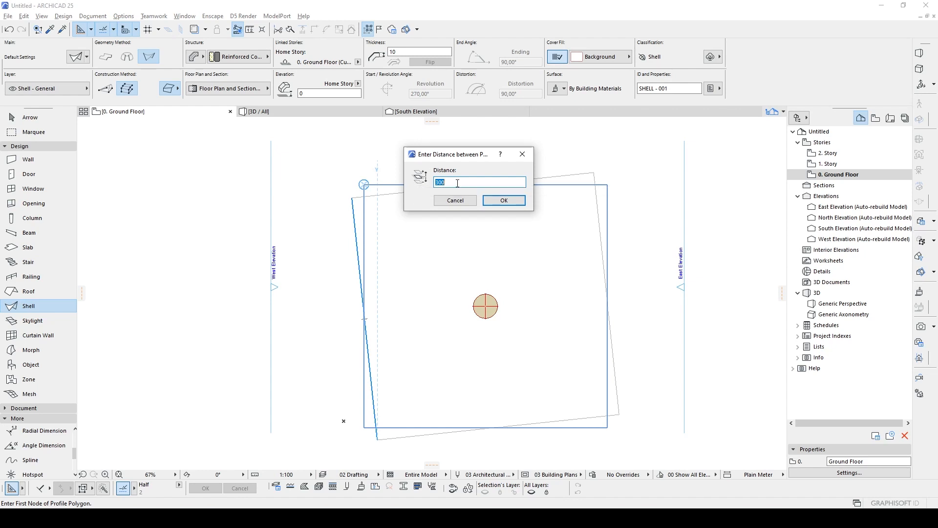
left_click(503, 200)
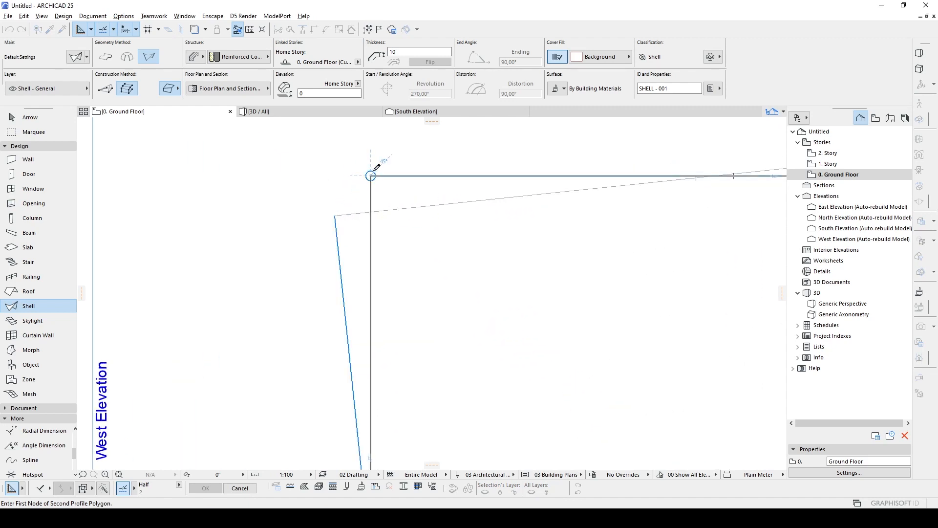
mouse_move(336, 214)
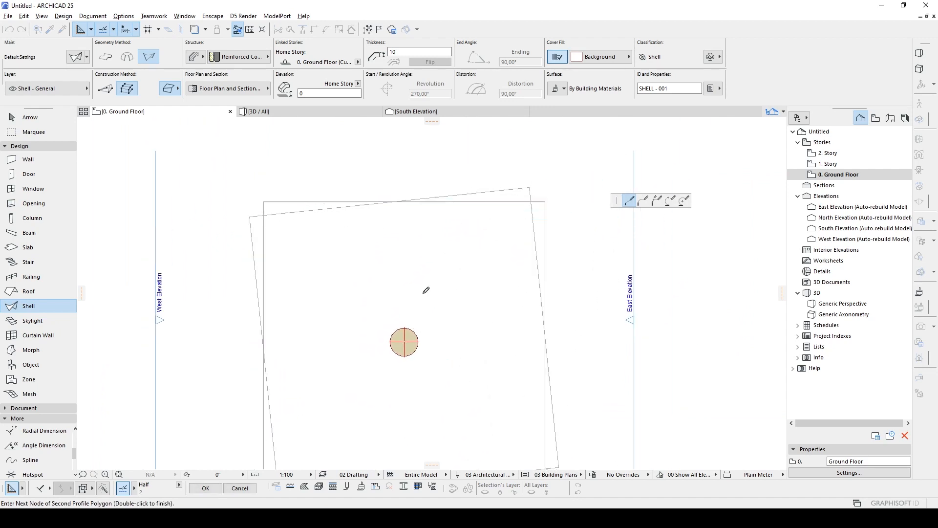
left_click(170, 204)
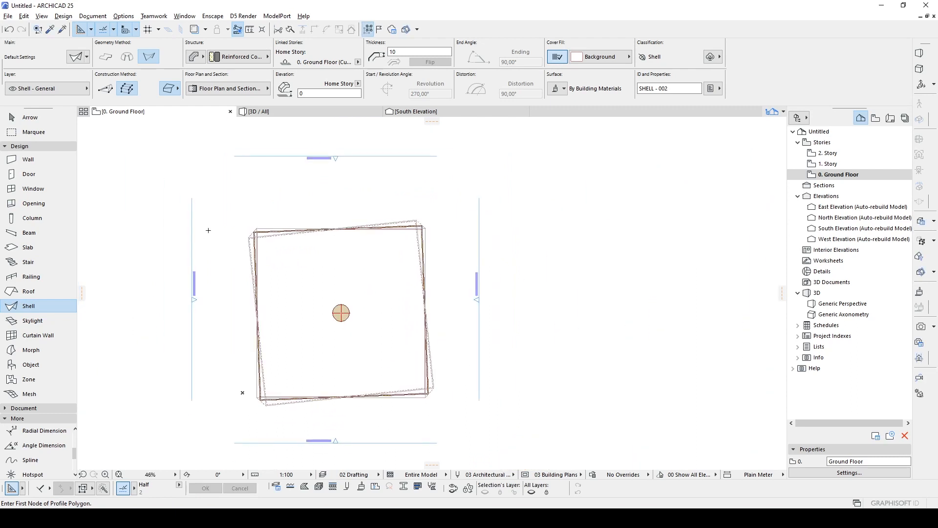
left_click(257, 111)
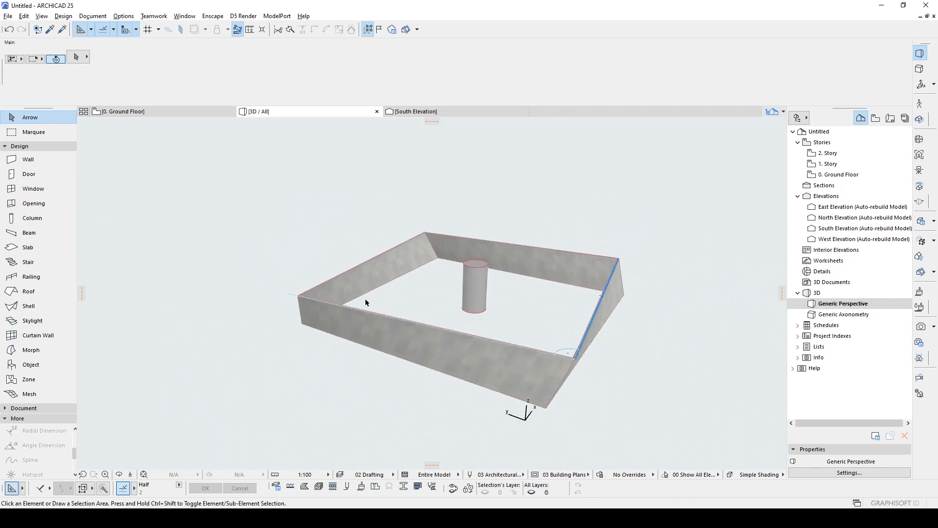
mouse_move(28, 247)
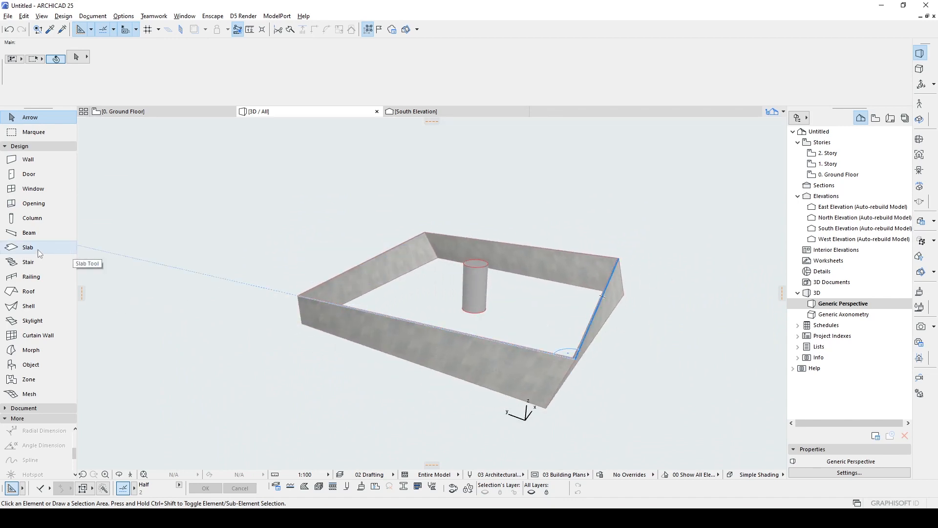
- Draw a rotated rectangular slab over the shell outline with the Slab tool
left_click(27, 247)
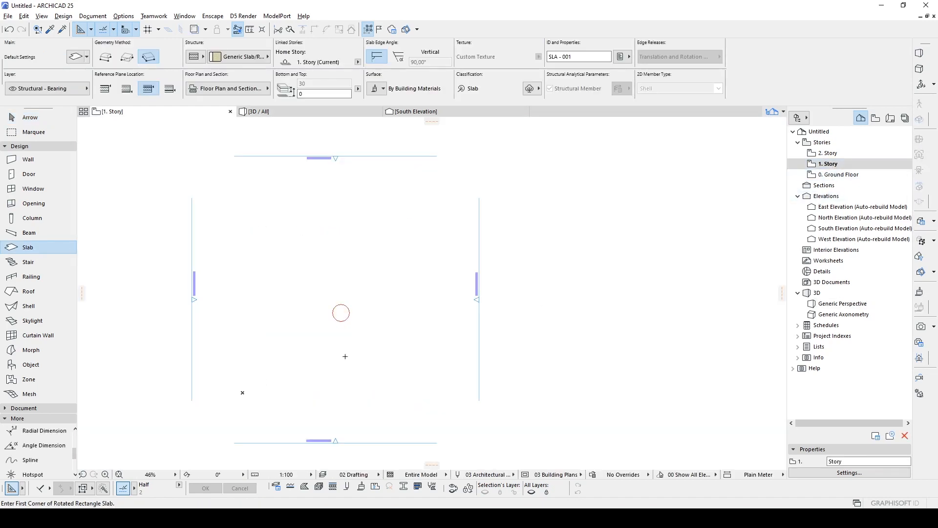
mouse_move(720, 224)
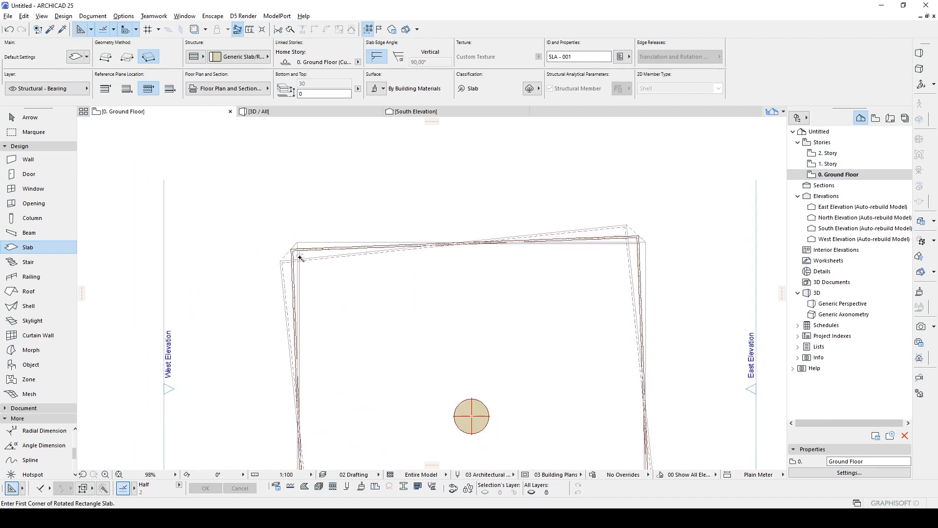
scroll("down", 3)
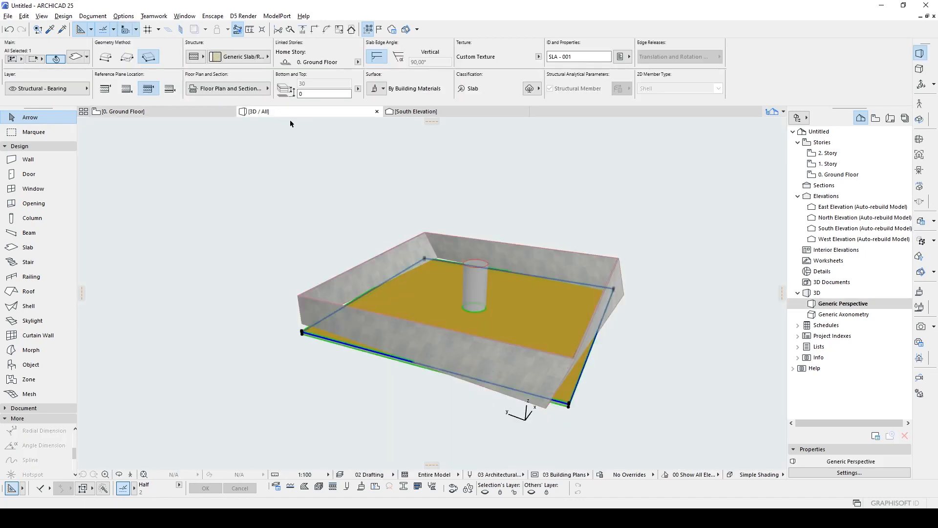
- Select the floor slab and change its elevation to 1. Story
left_click(357, 62)
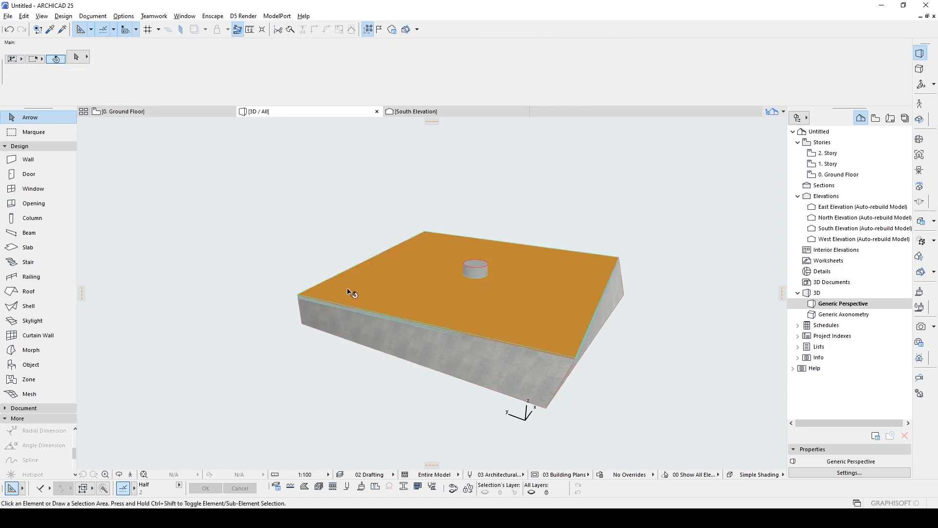
left_click(350, 293)
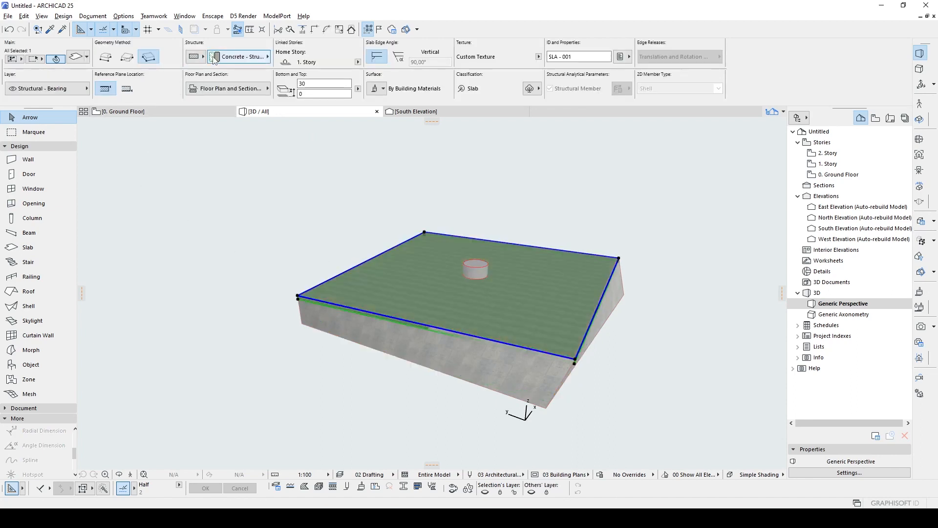
triple_click(323, 83)
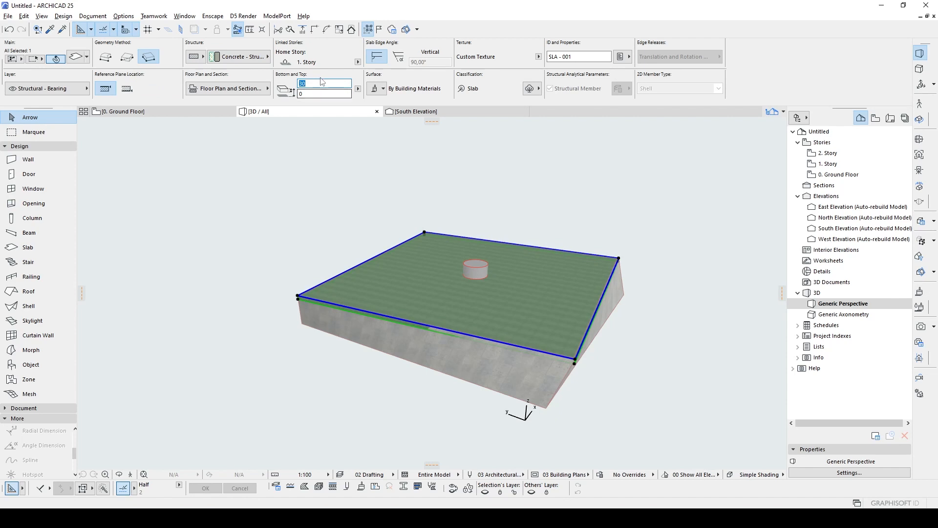
left_click(323, 83)
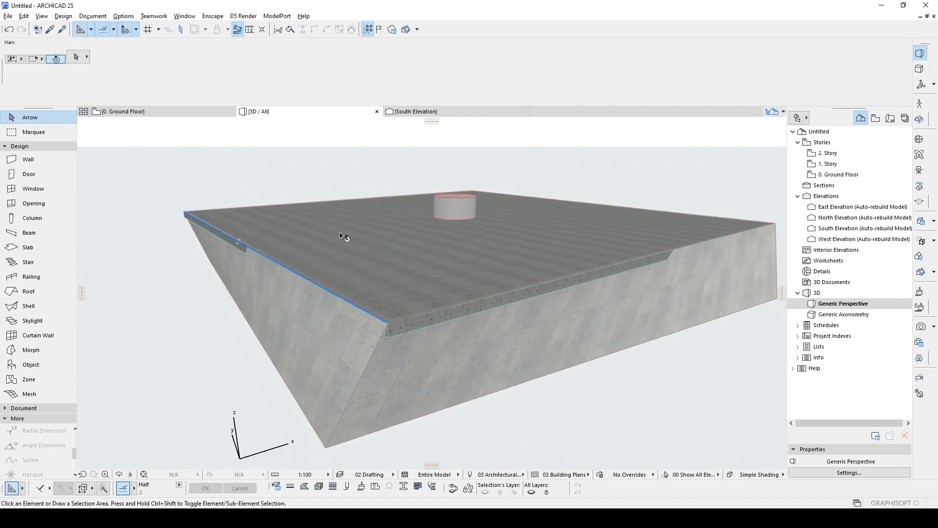
- Subtract the slab from the shell via Solid Element Operations with downward extrusion
right_click(343, 235)
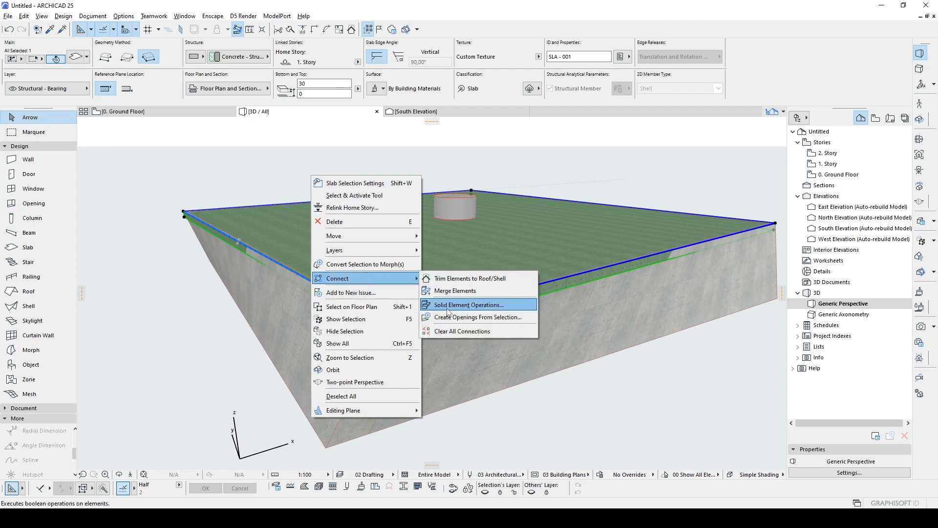
left_click(469, 304)
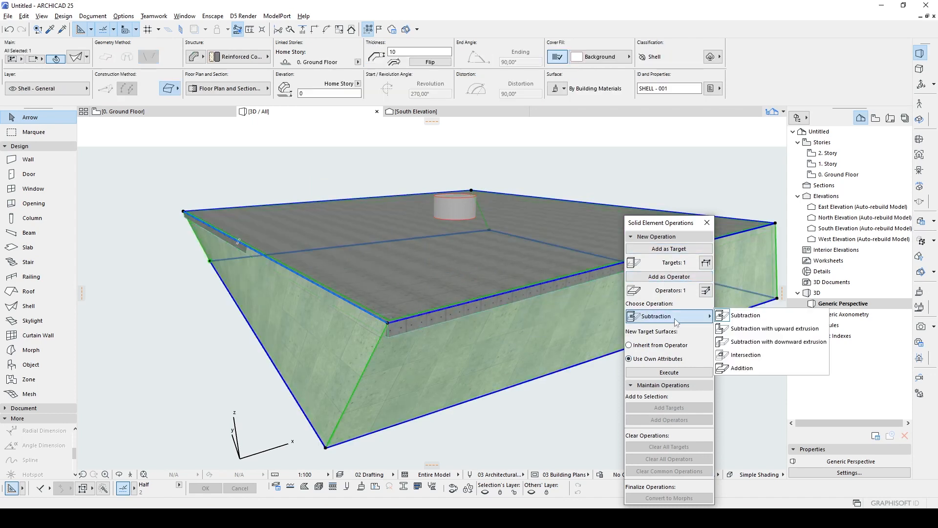
left_click(775, 341)
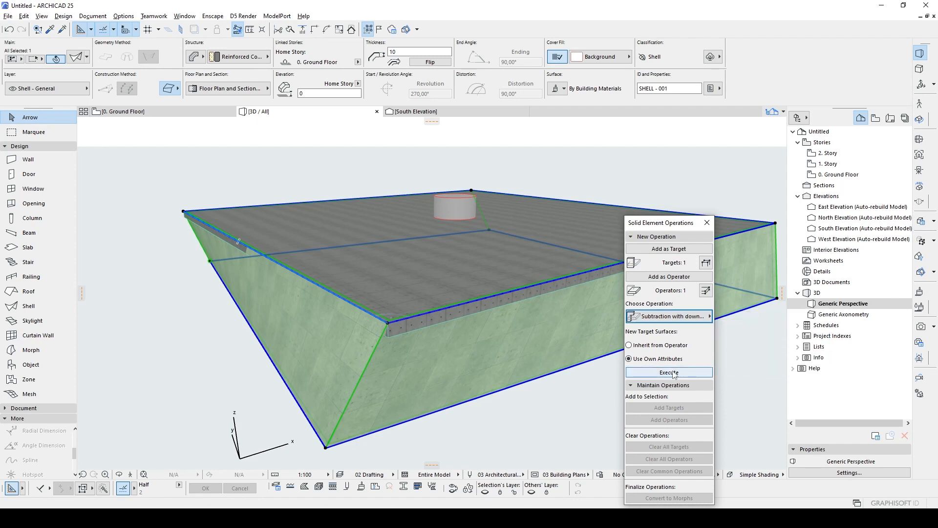
left_click(669, 373)
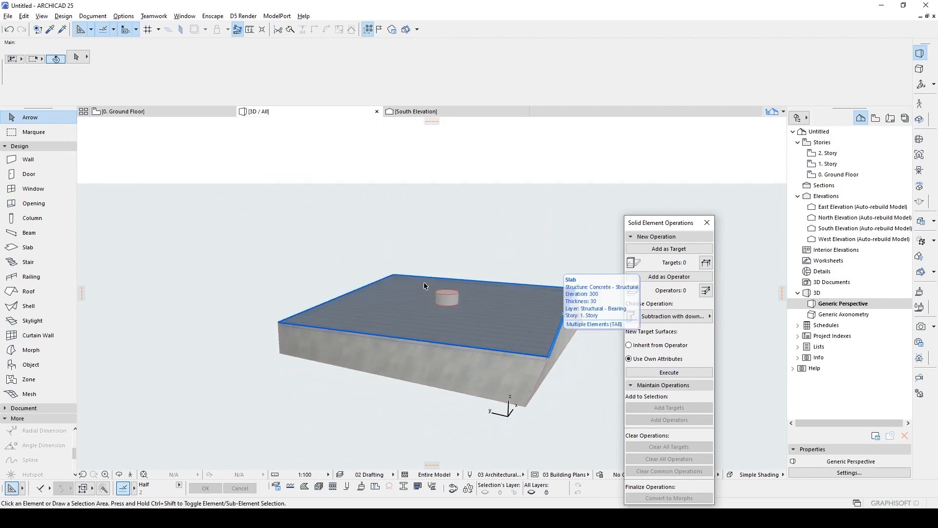
mouse_move(503, 323)
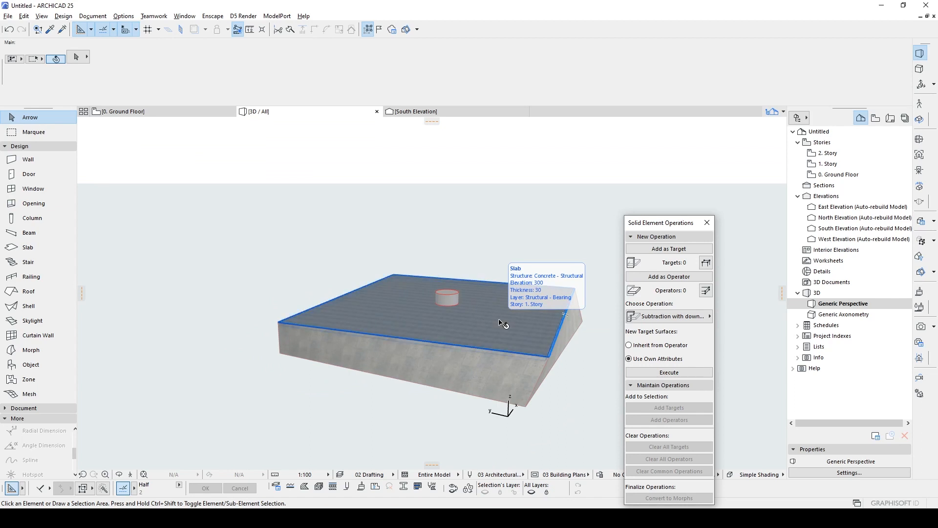
mouse_move(459, 282)
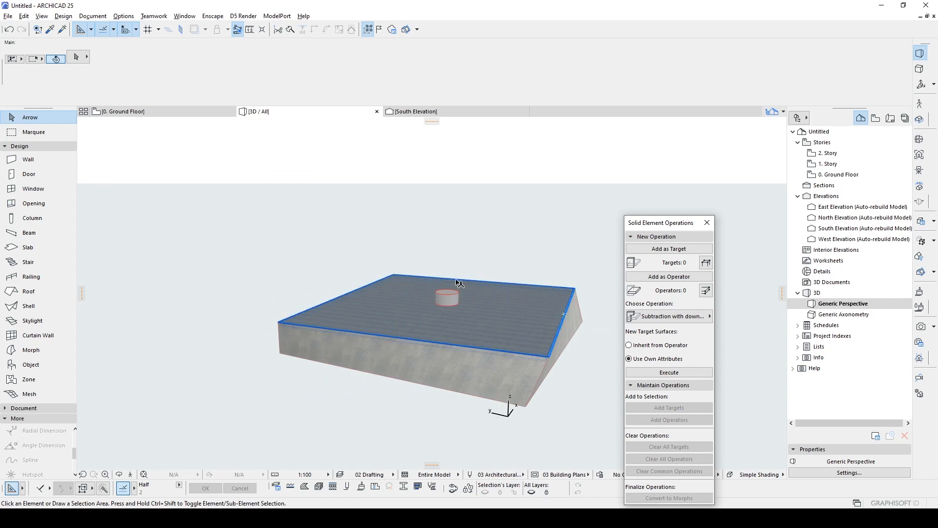
- Insert stories above the top story in Story Settings, reaching 33. Story at 300 each
right_click(836, 174)
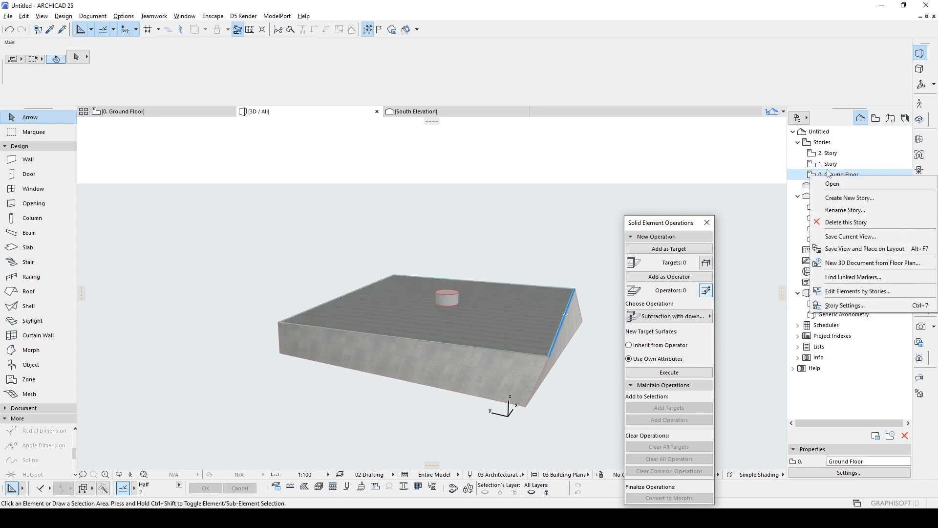
left_click(843, 304)
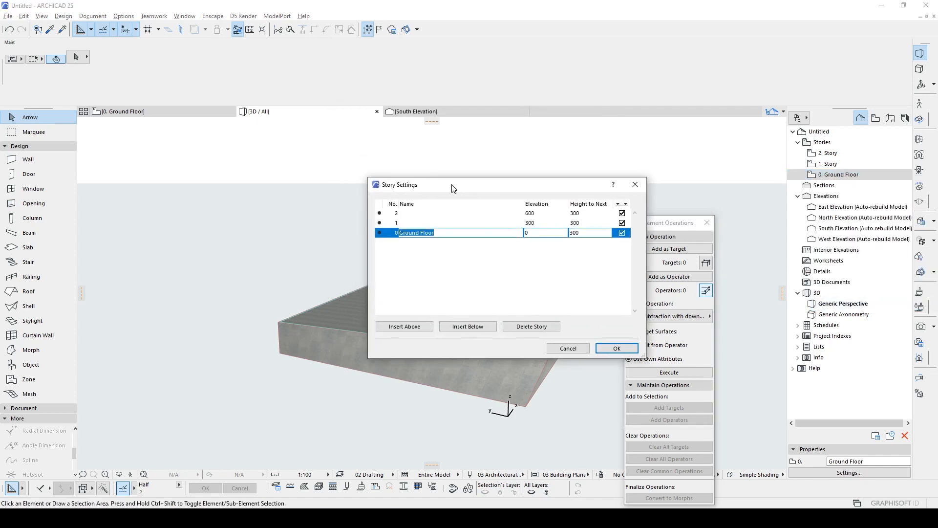
left_click(448, 213)
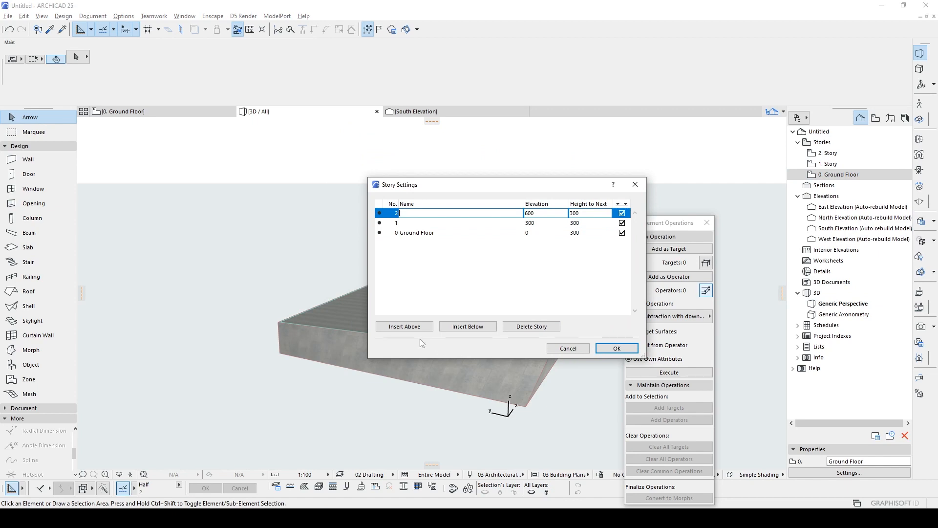
left_click(404, 326)
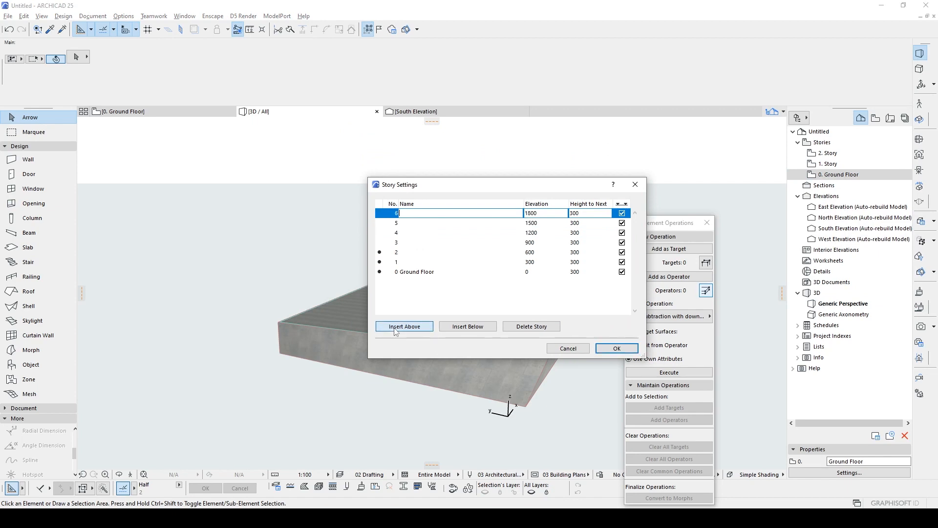
left_click(404, 326)
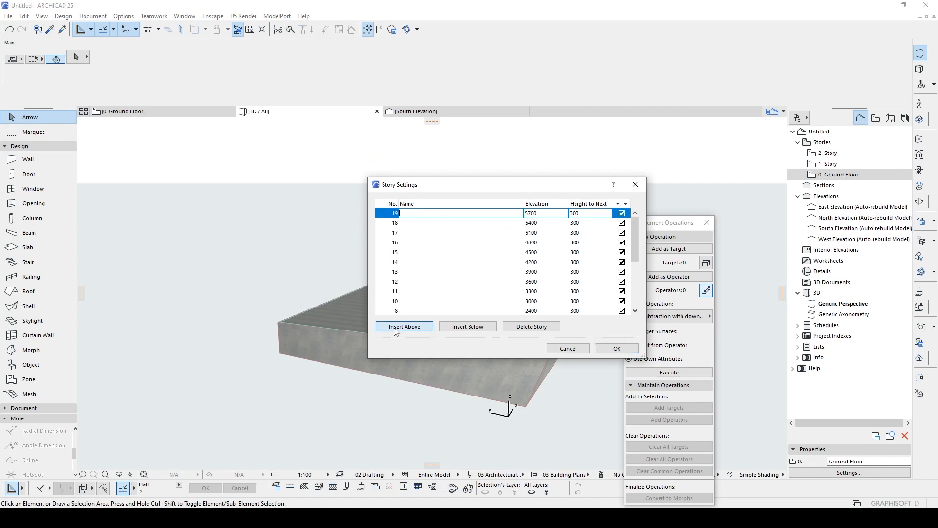
left_click(404, 326)
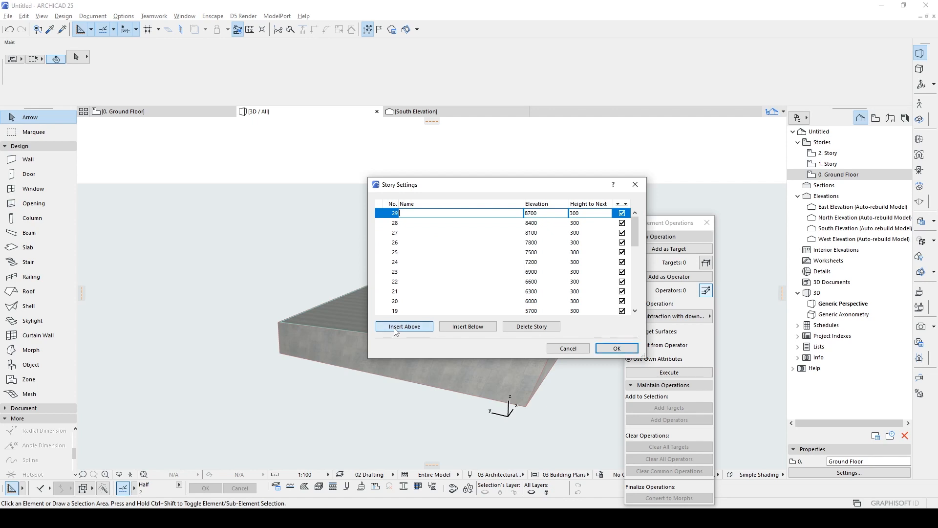
left_click(404, 326)
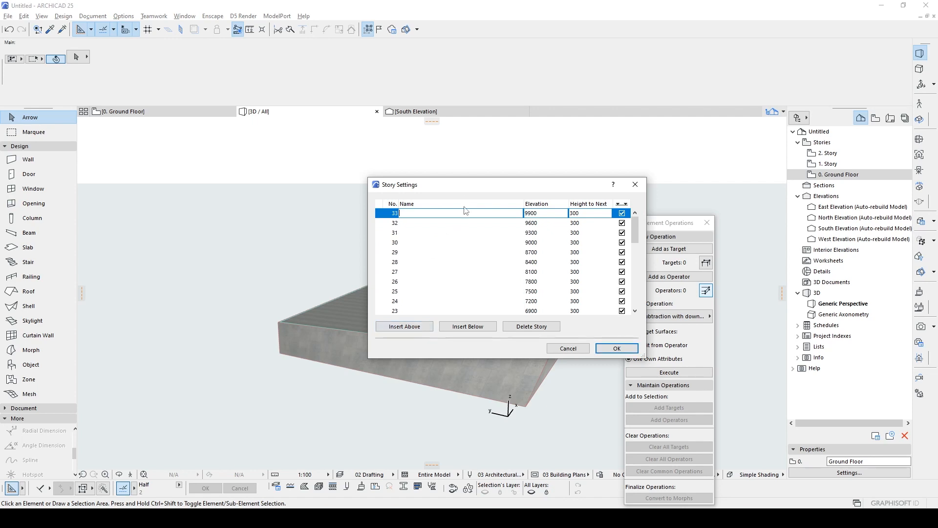
left_click(615, 347)
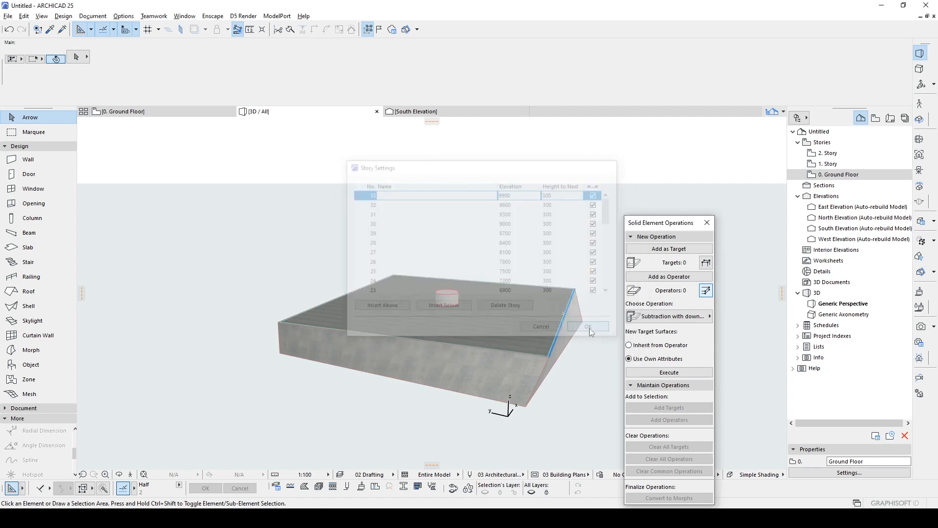
left_click(588, 325)
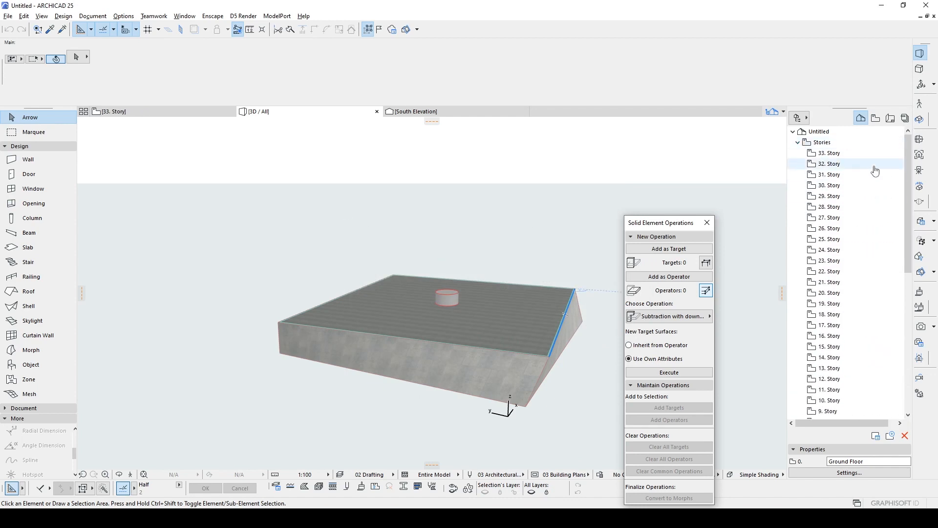
scroll("down", 3)
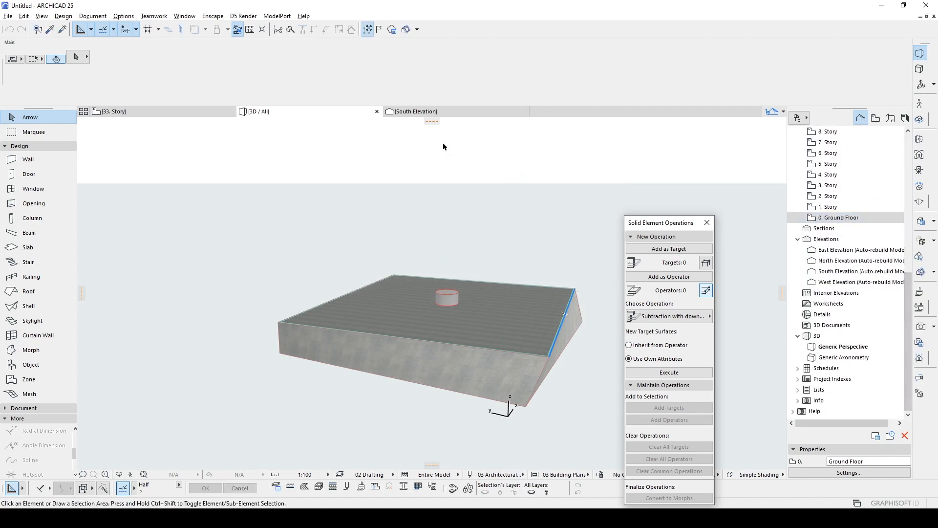
left_click(846, 346)
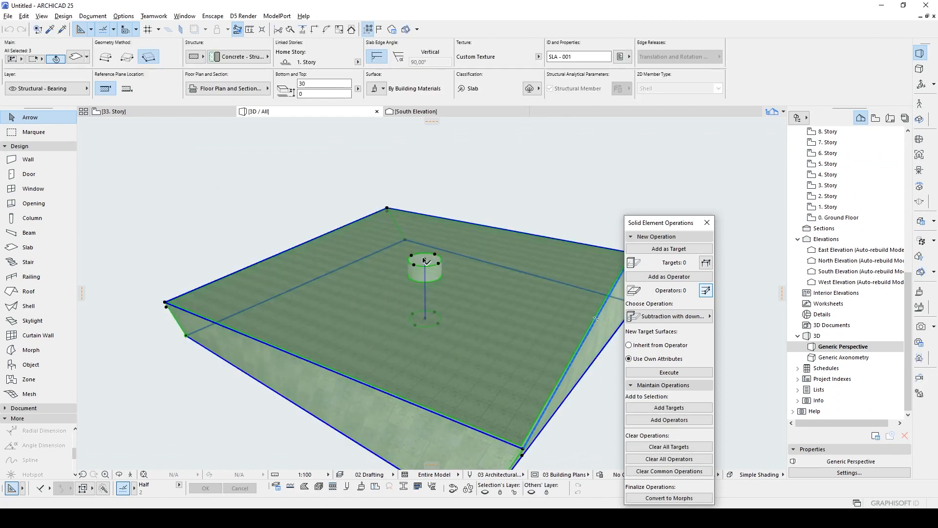
- Set a rotating Multiply for slab and column with vertical displacement, path rotation, elevation-based stories
left_click(216, 237)
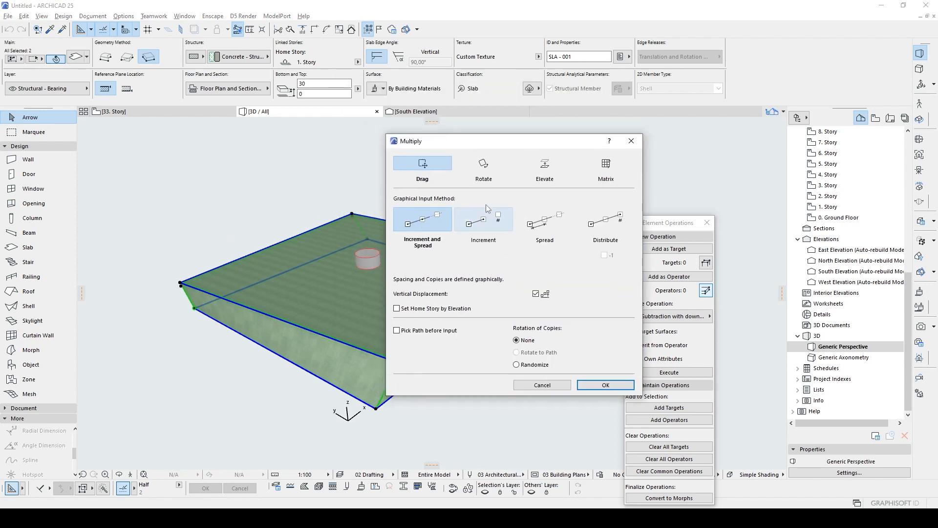
left_click(482, 166)
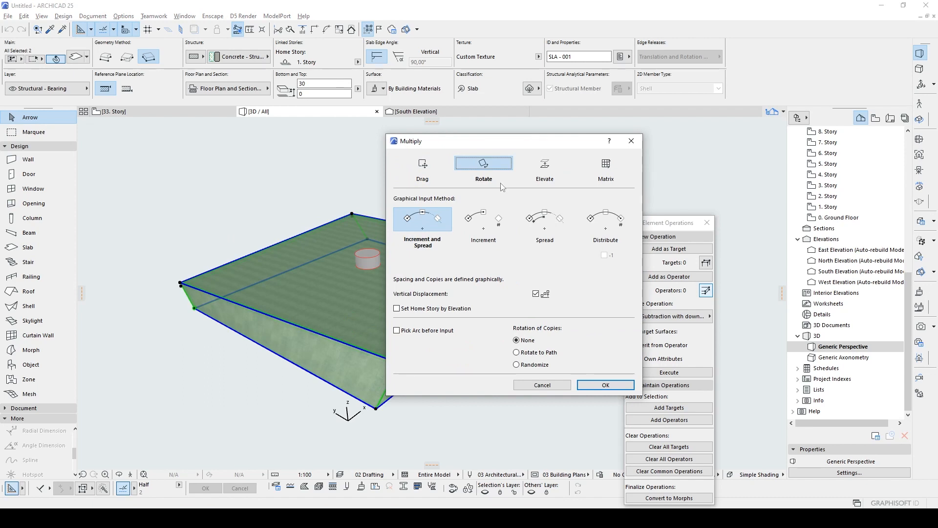
mouse_move(402, 242)
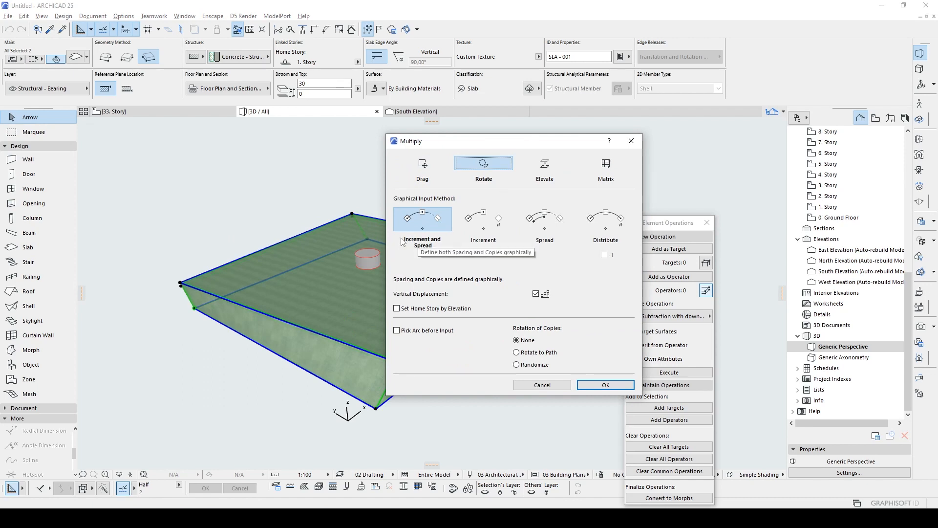
mouse_move(439, 226)
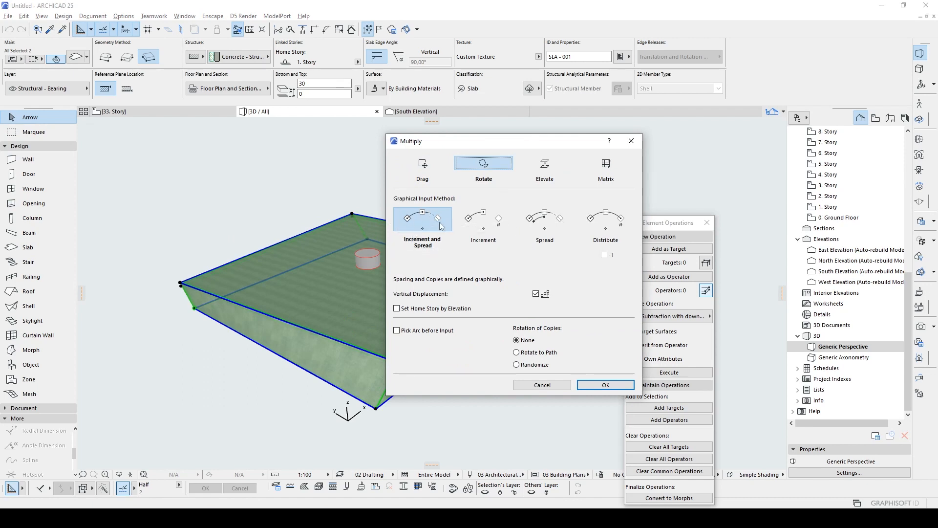
mouse_move(429, 299)
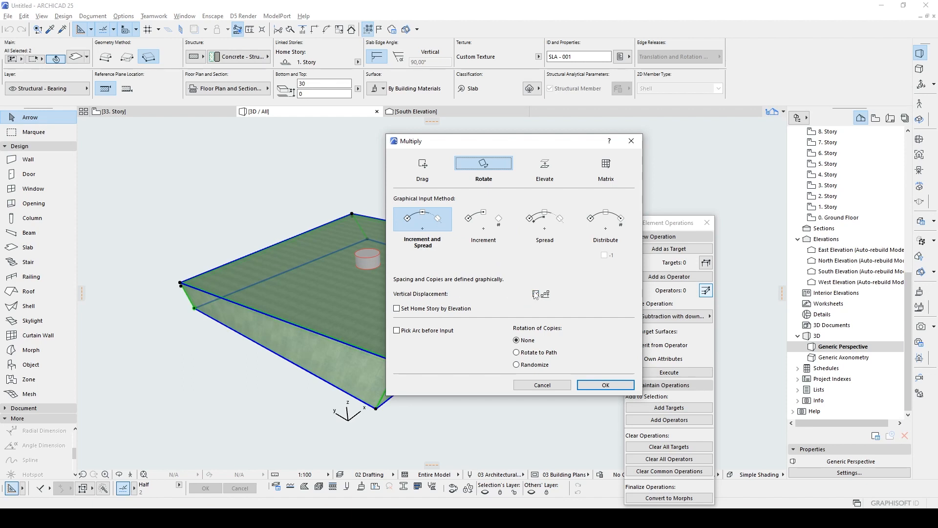
left_click(534, 293)
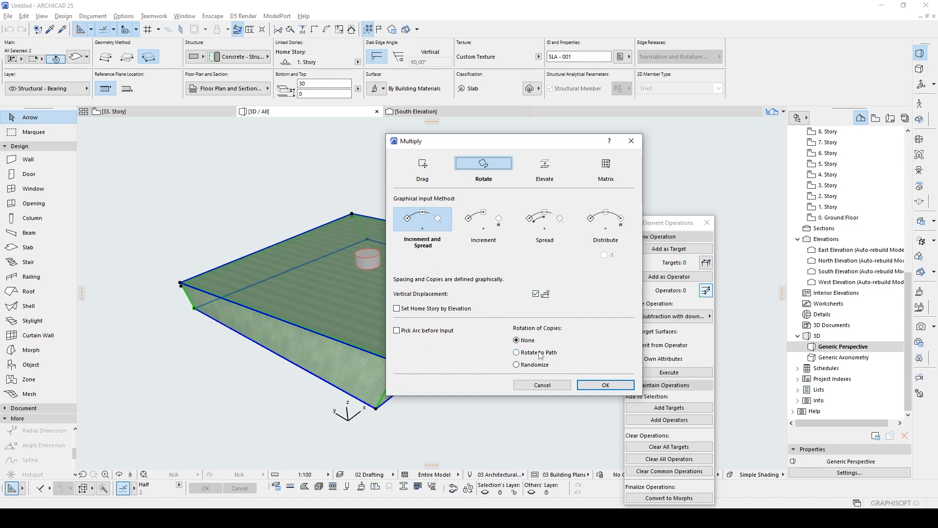
left_click(517, 352)
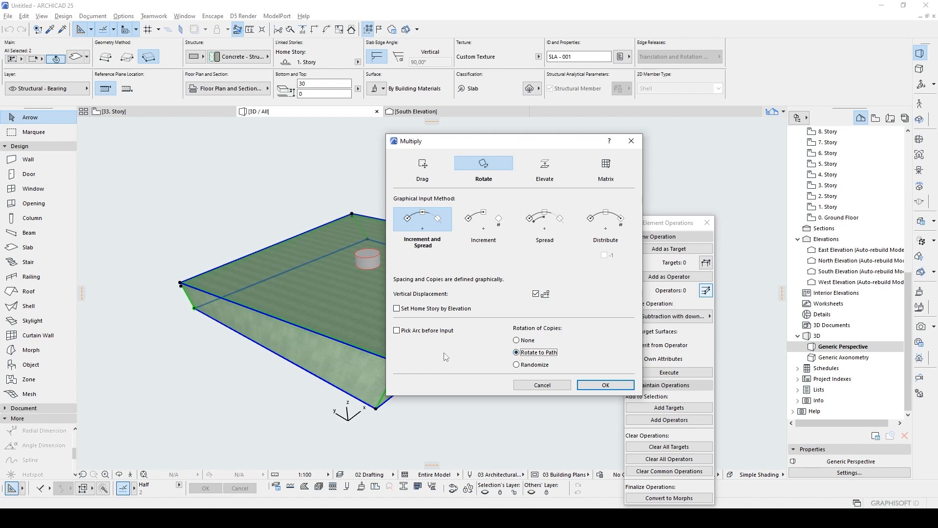
left_click(397, 308)
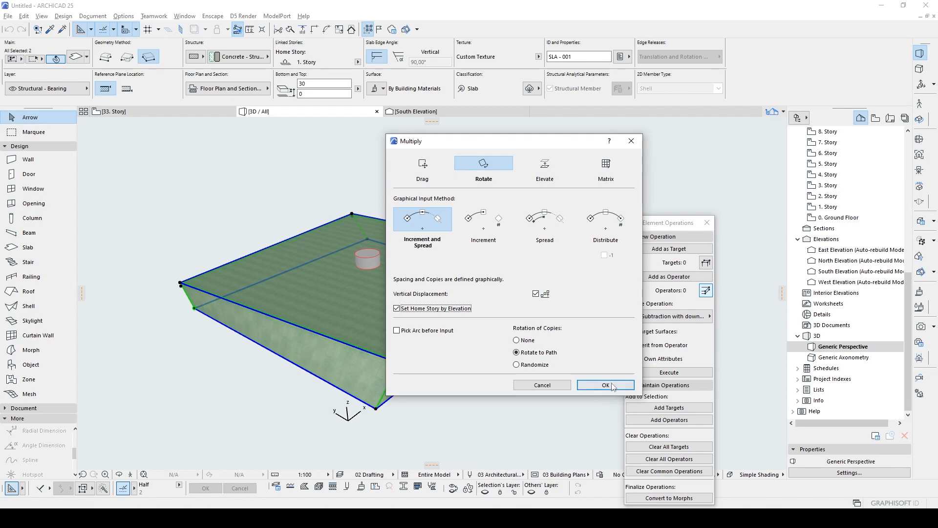
left_click(605, 384)
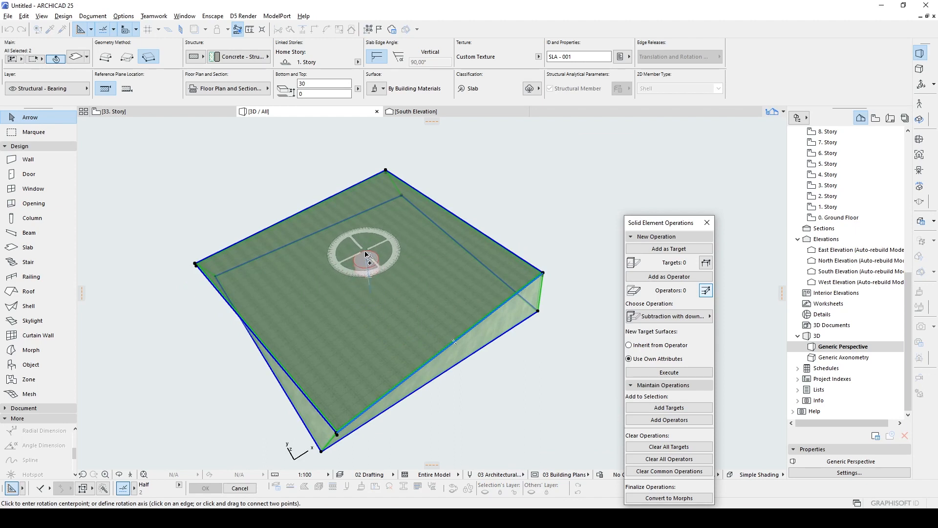
- Rotate copies about the column centre by about 6°, raising each by 9000
left_click(367, 254)
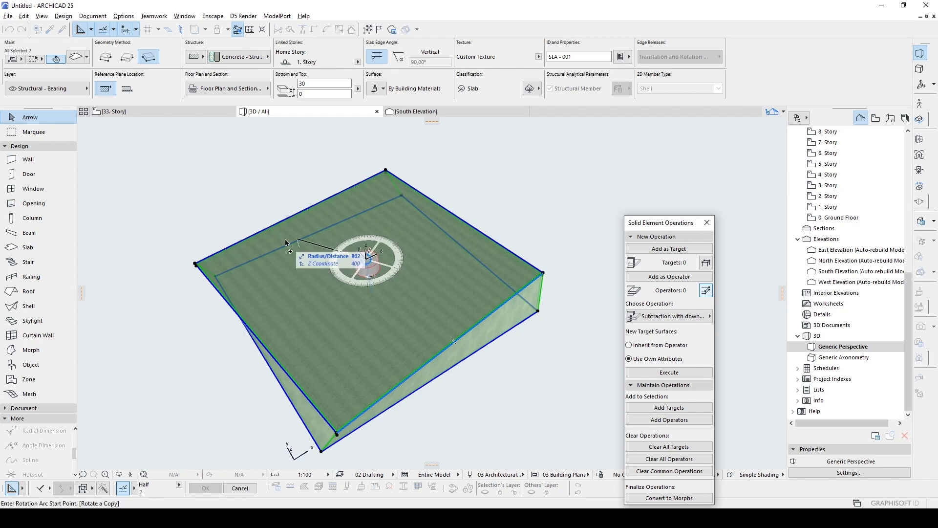
mouse_move(540, 277)
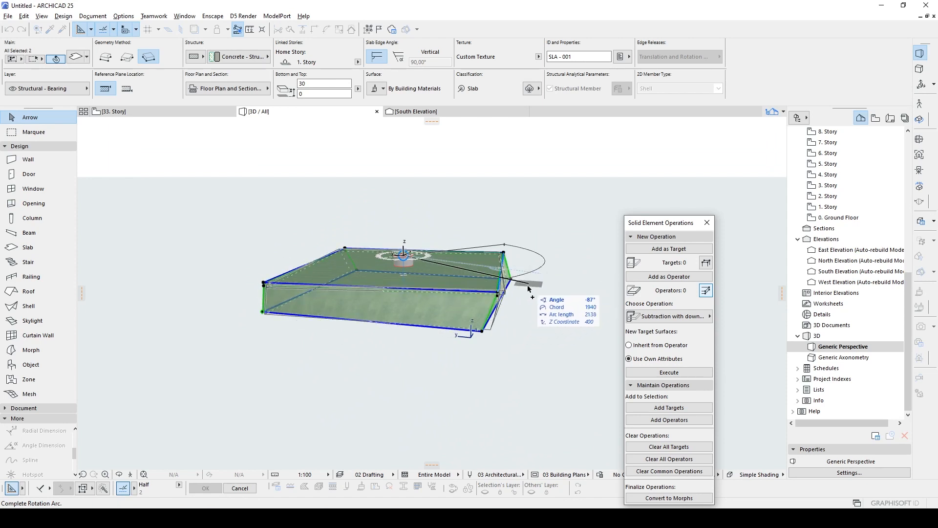
mouse_move(561, 262)
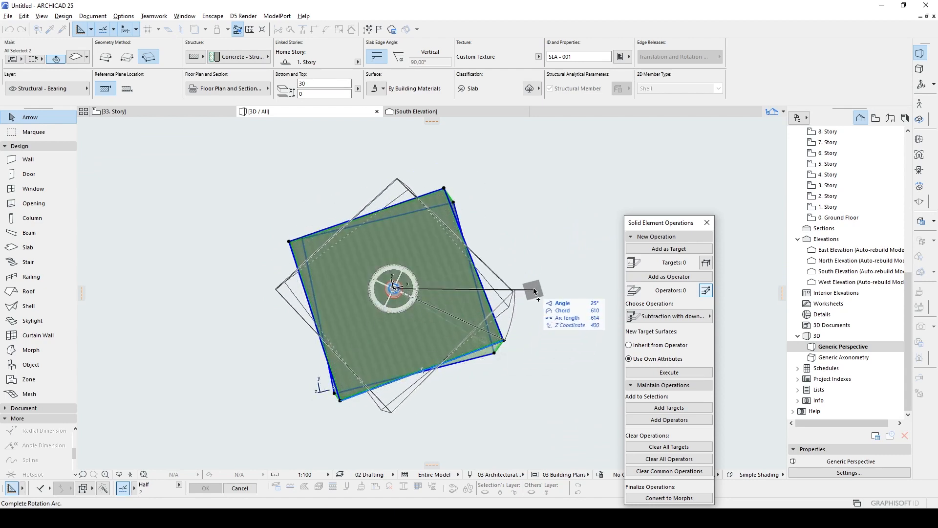
mouse_move(536, 276)
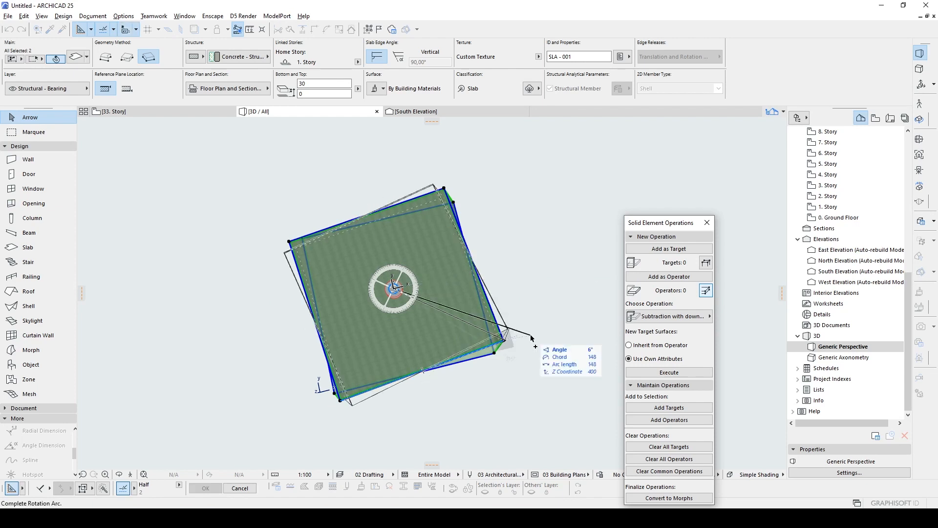
mouse_move(516, 267)
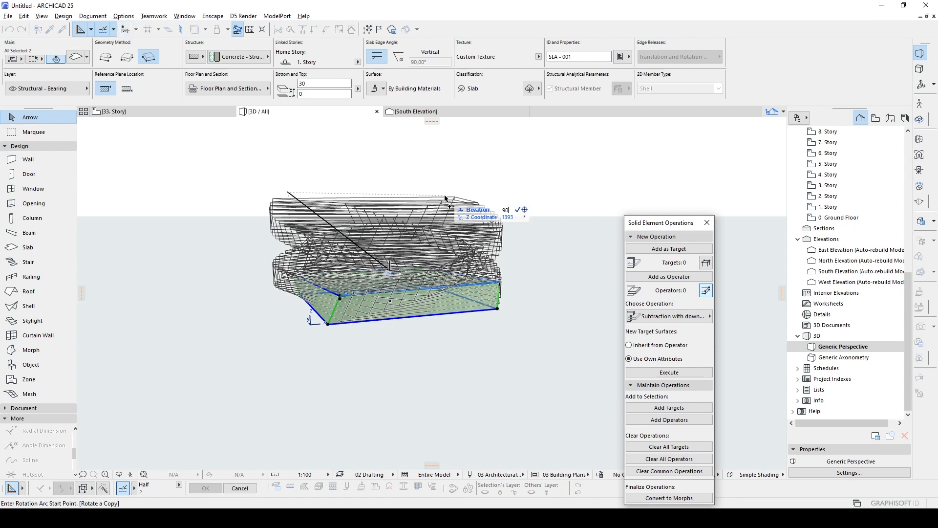
type("9000")
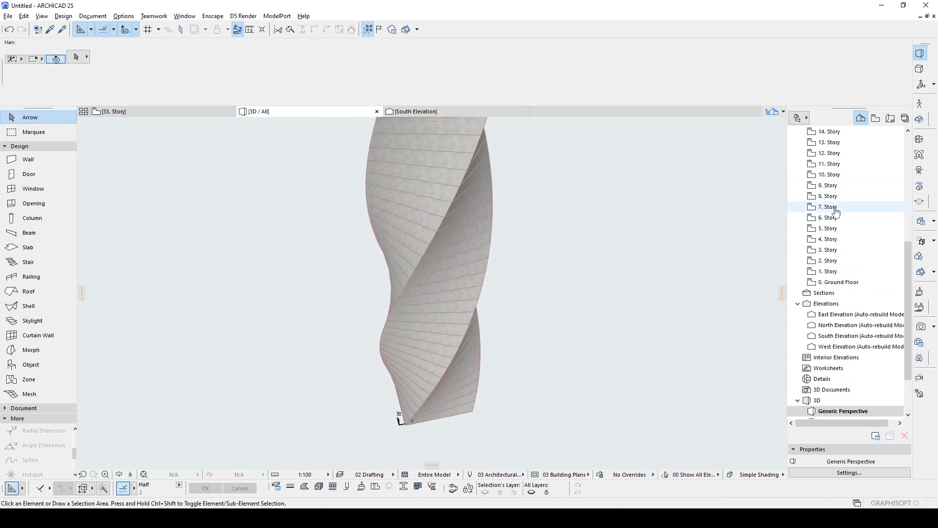
double_click(827, 206)
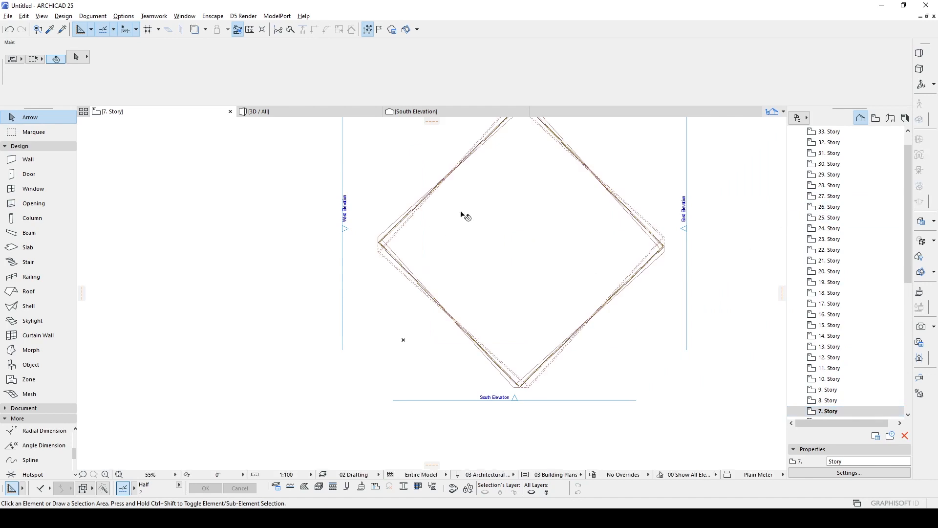
scroll("down", 3)
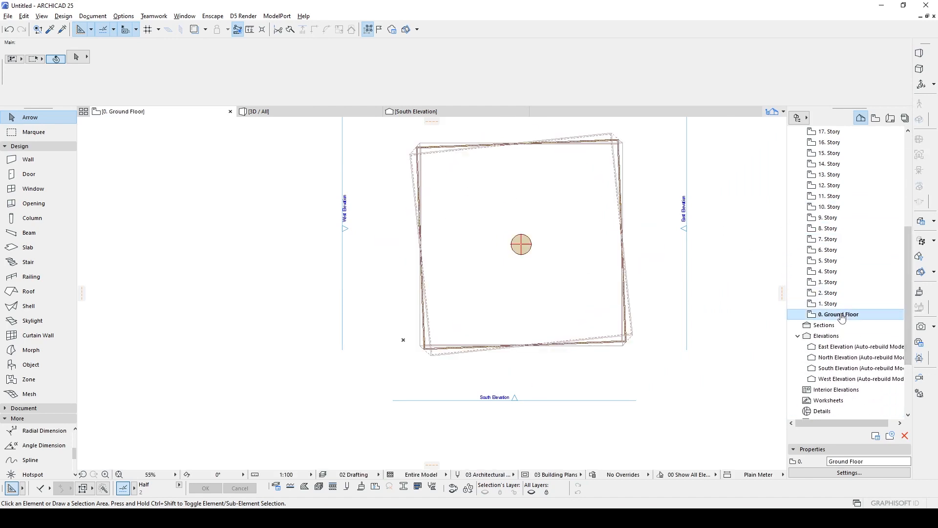
left_click(258, 111)
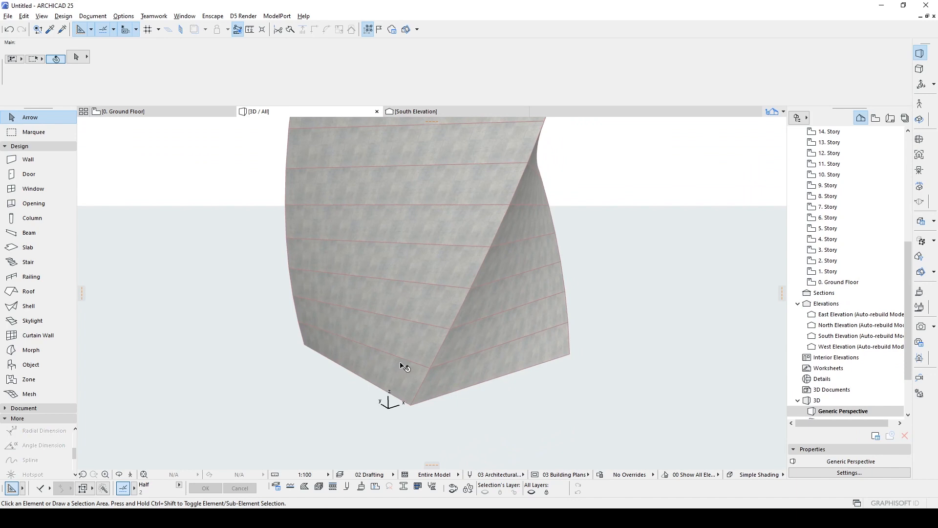
mouse_move(337, 352)
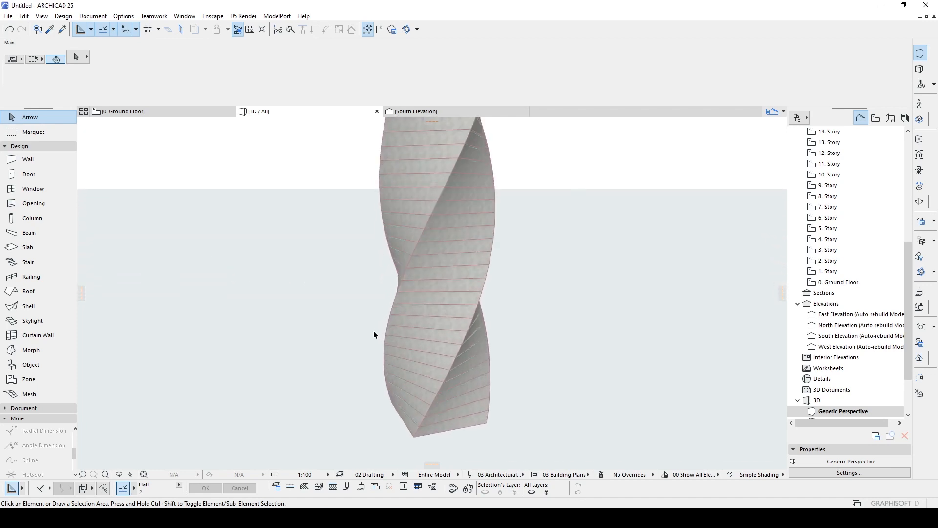
- Link all three shell surfaces and override them with the Glass - Blue material
left_click(437, 350)
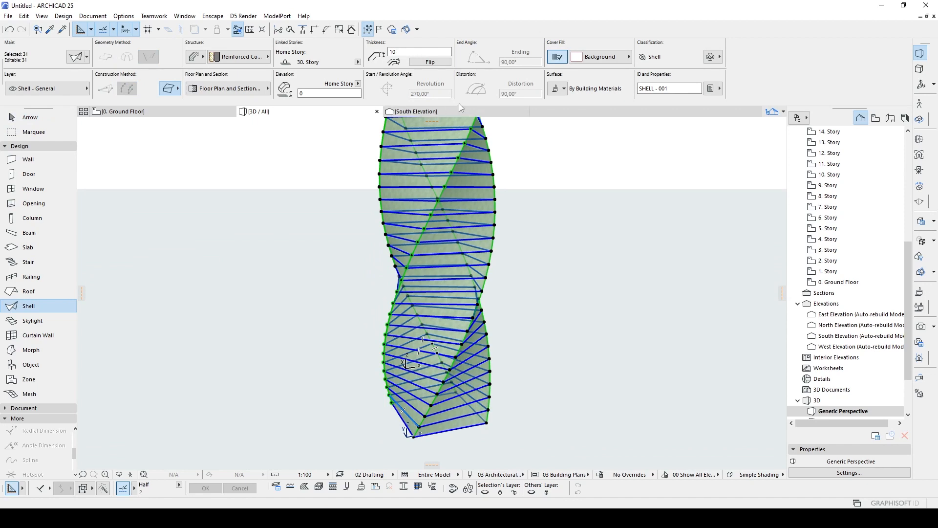
left_click(556, 88)
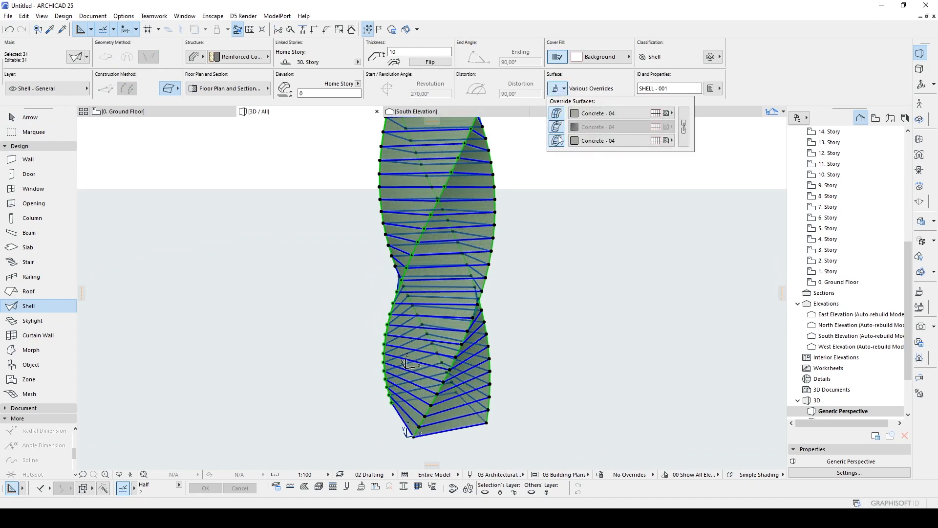
left_click(598, 126)
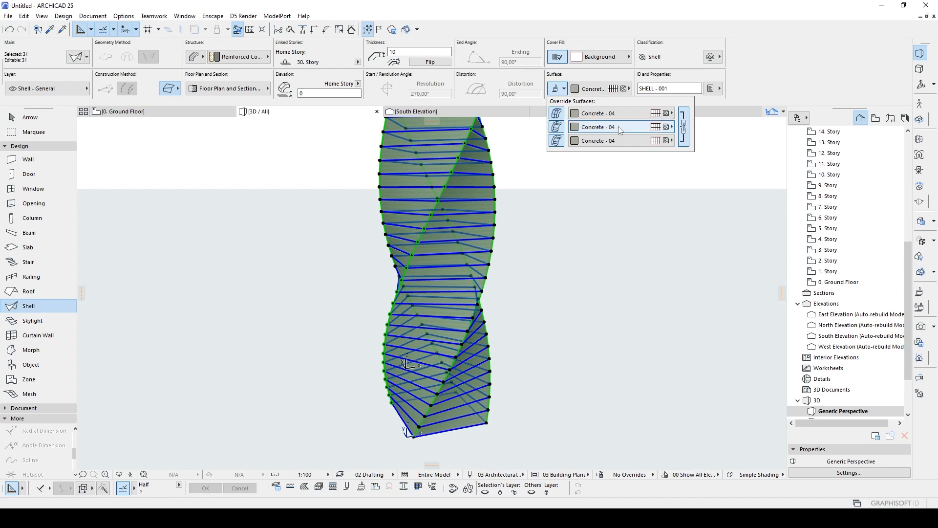
left_click(594, 126)
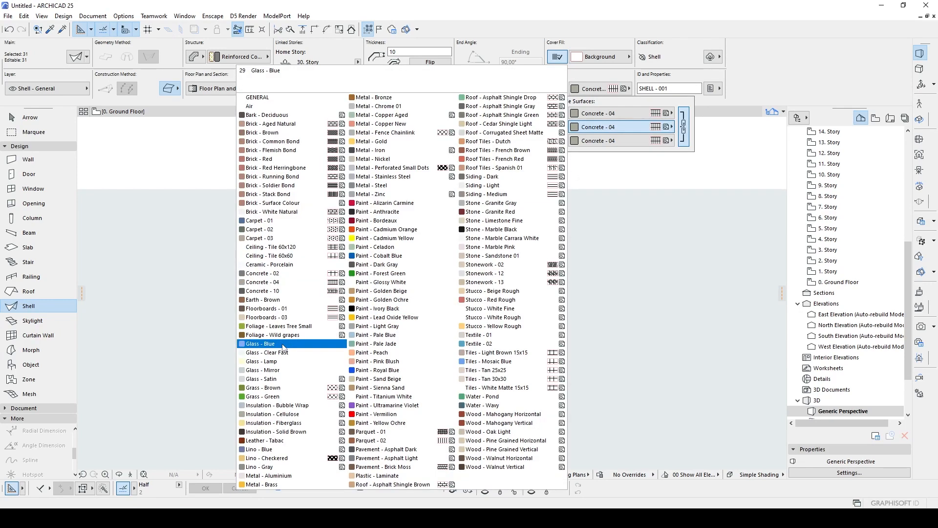
left_click(260, 343)
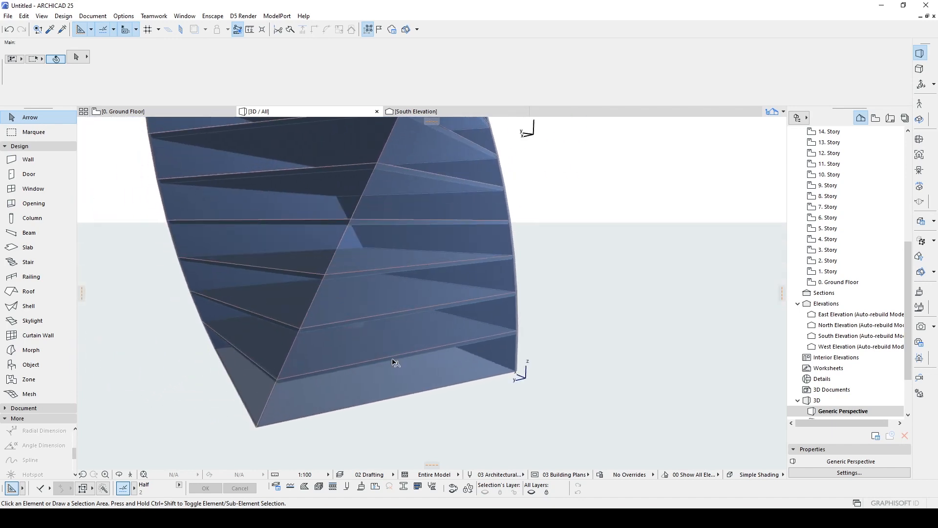
mouse_move(298, 336)
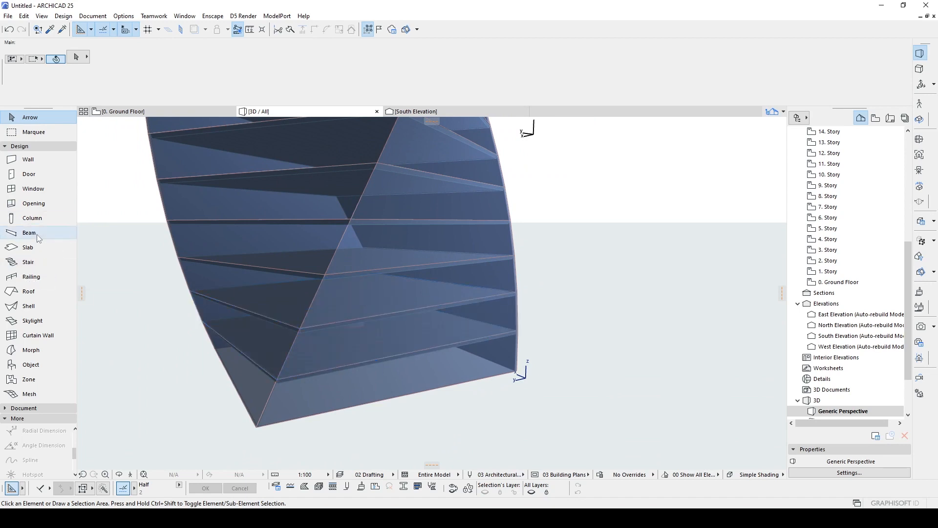
- Select the bottom 30-thick concrete floor slab of the tower
left_click(29, 232)
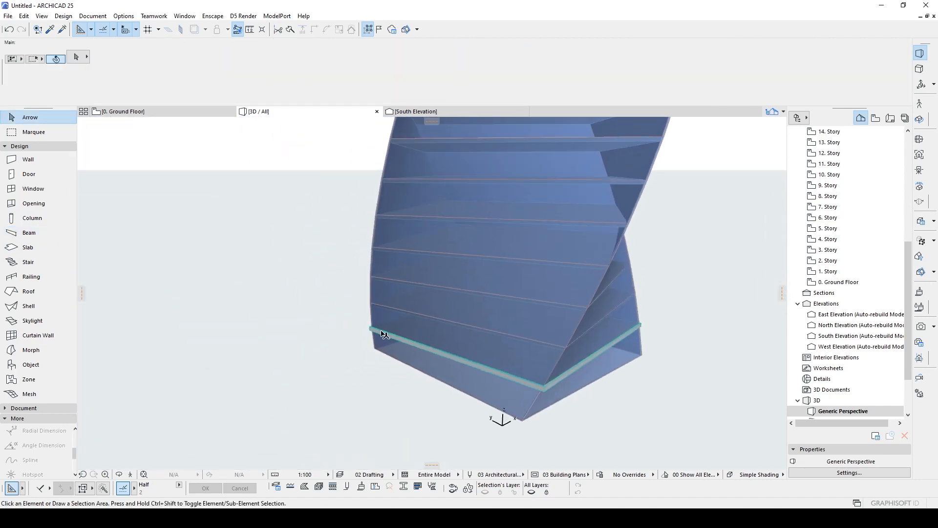
left_click(502, 335)
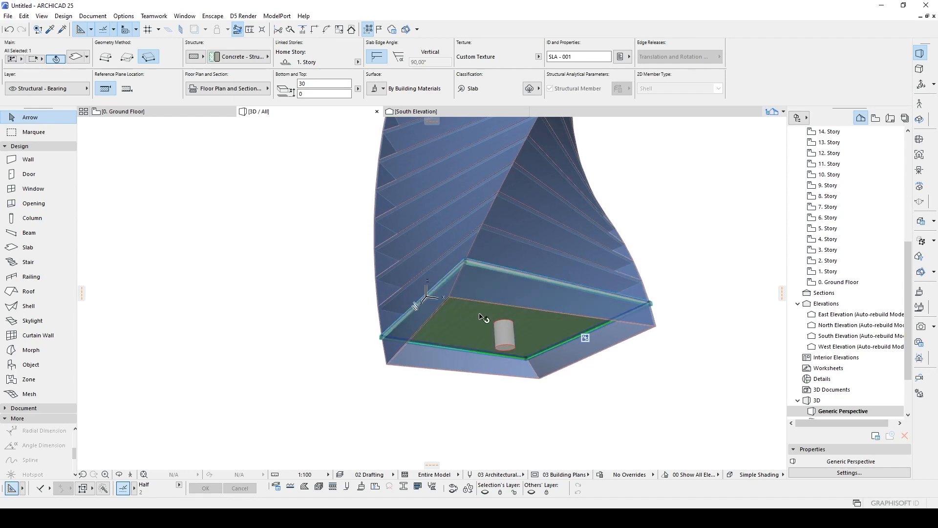
mouse_move(474, 312)
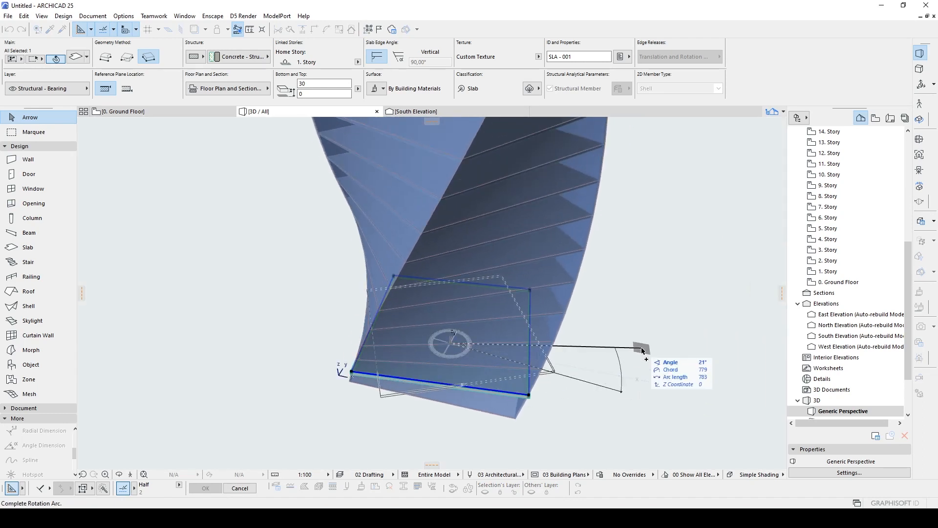
mouse_move(652, 387)
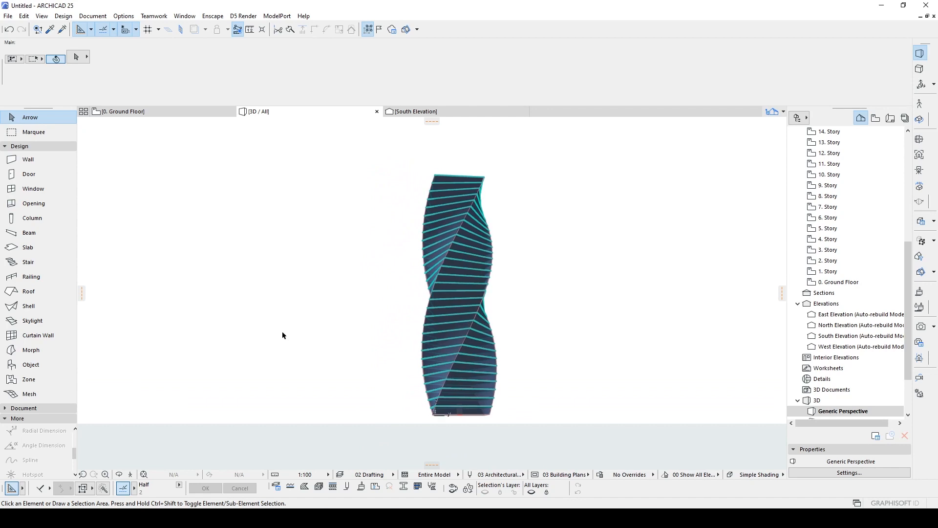
mouse_move(618, 308)
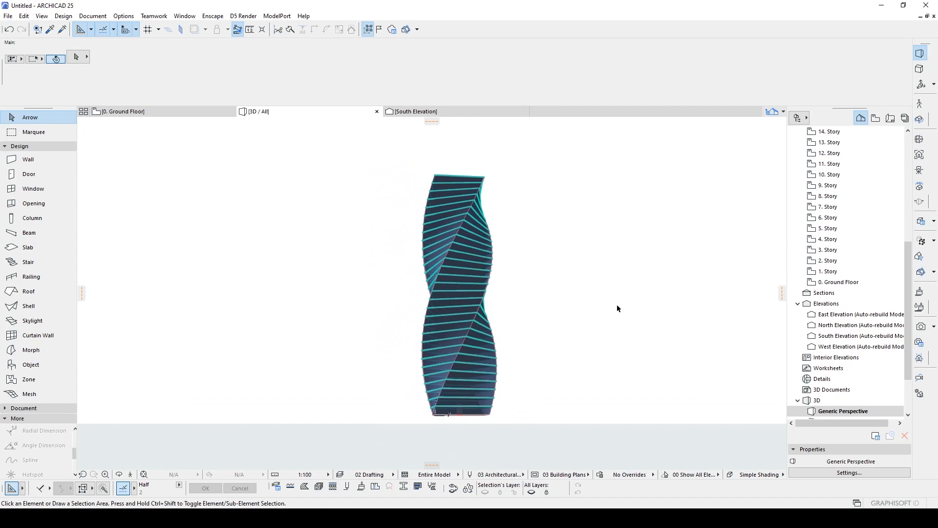